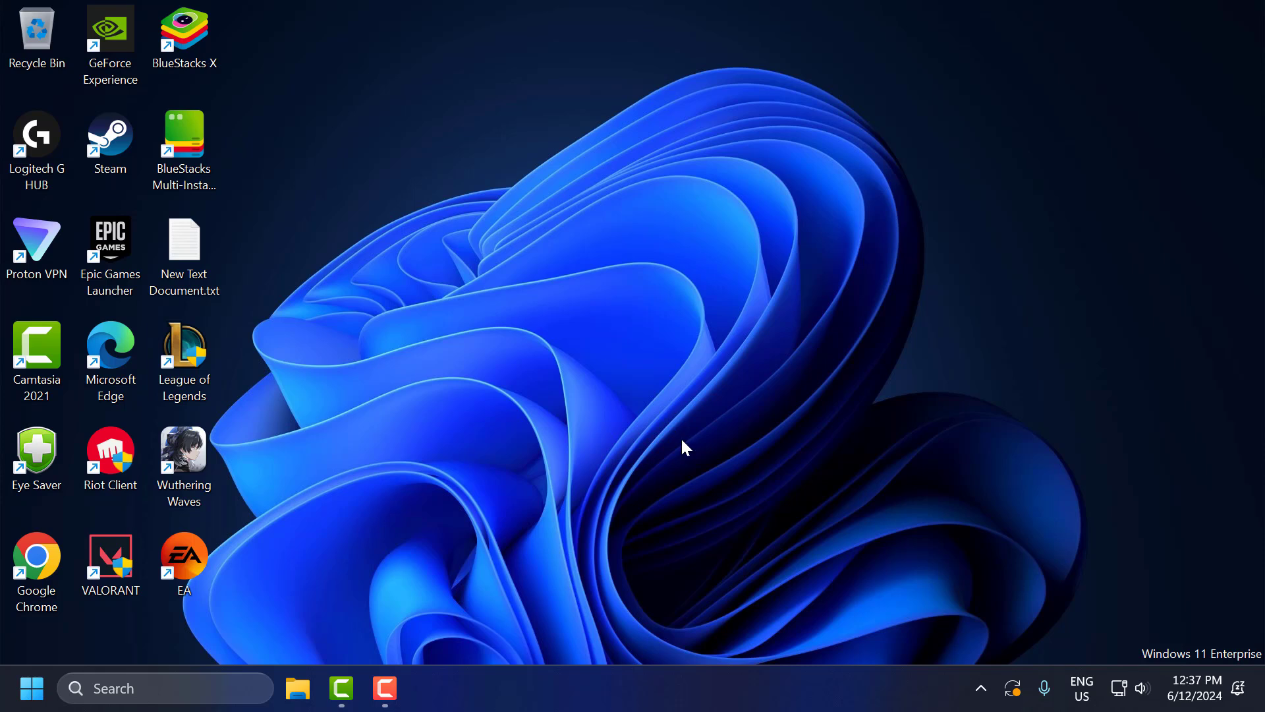
{"action": "mouse_move", "coordinate": [684, 436]}
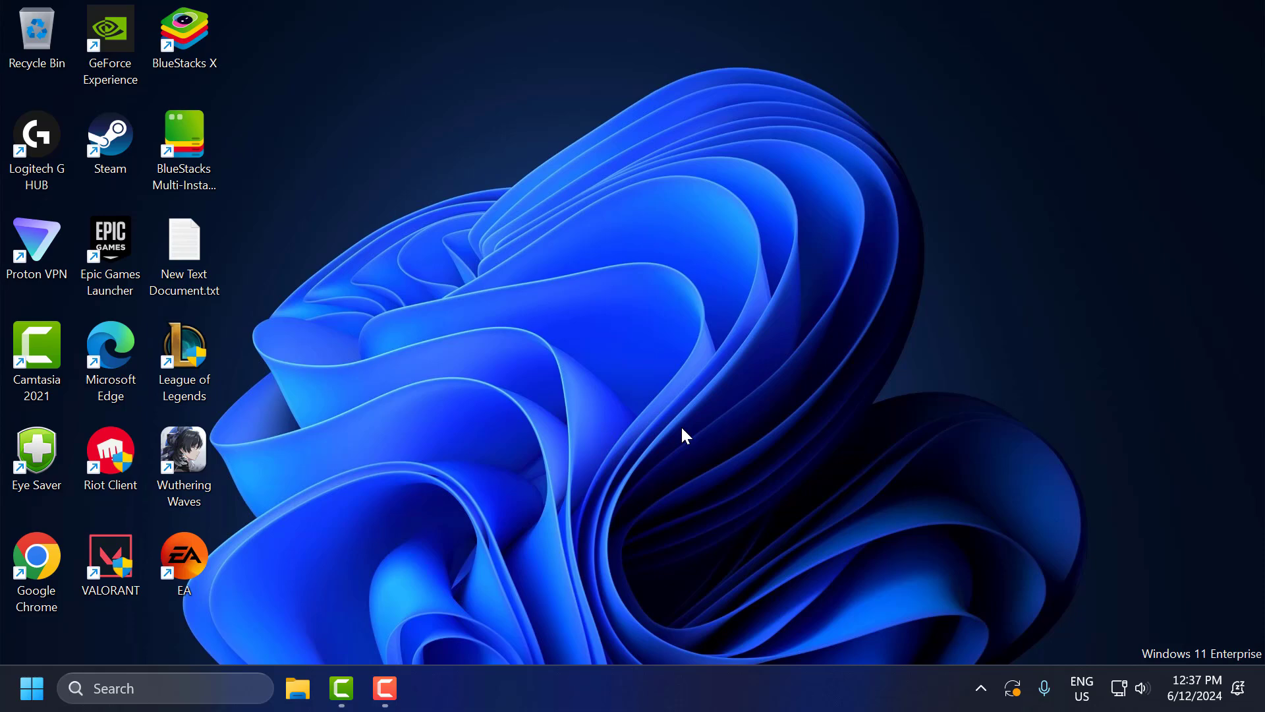
{"action": "mouse_move", "coordinate": [650, 506]}
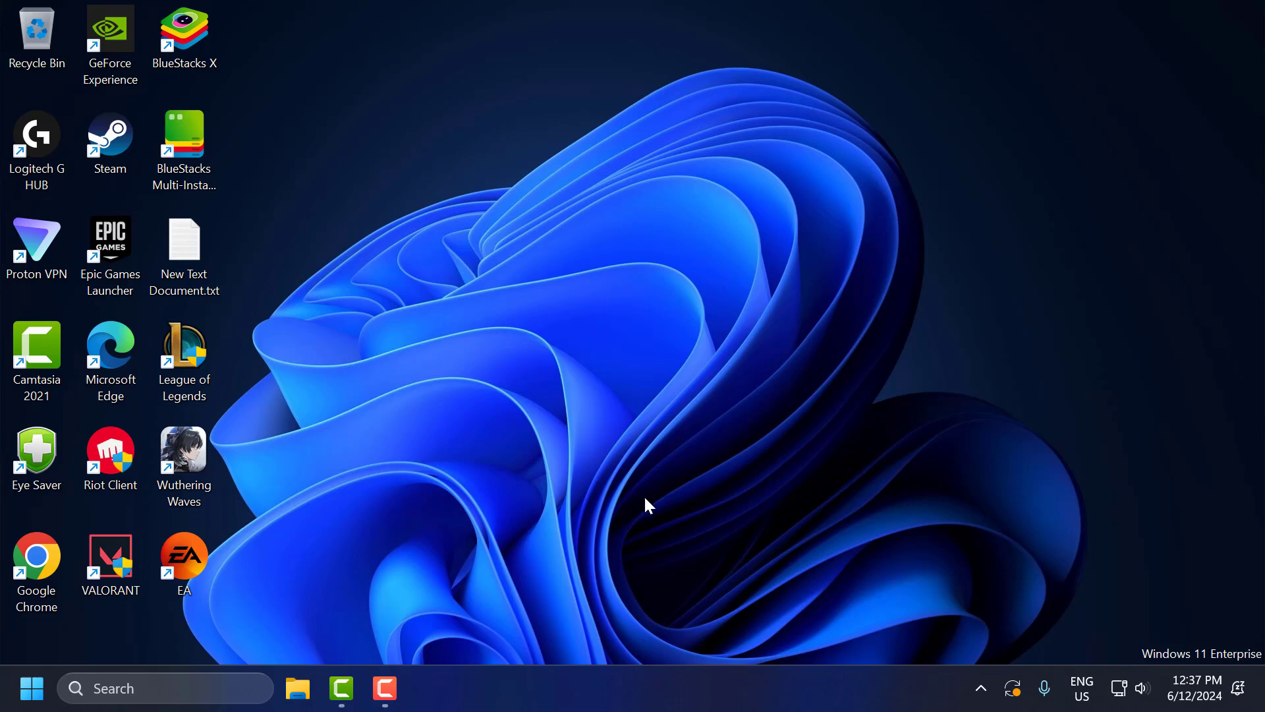
Step: Search the taskbar for Microsoft Store and launch it to its Home page
{"action": "type", "text": "w"}
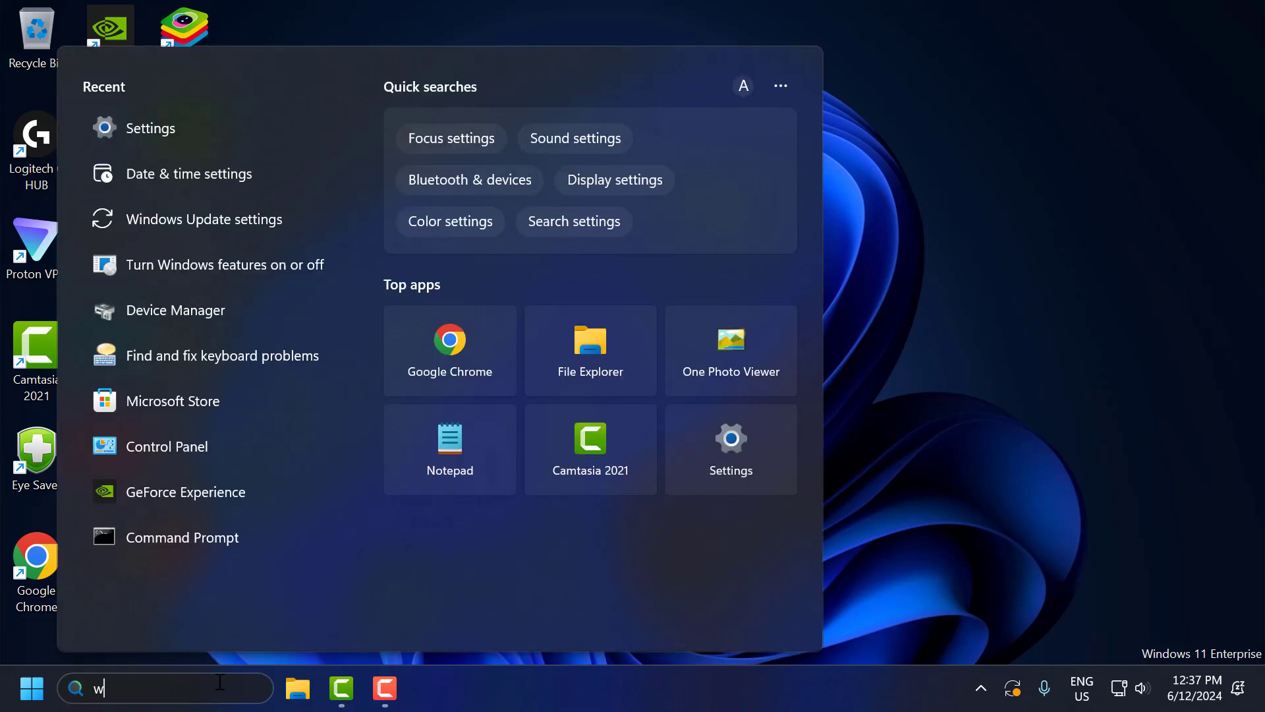
{"action": "type", "text": "sres"}
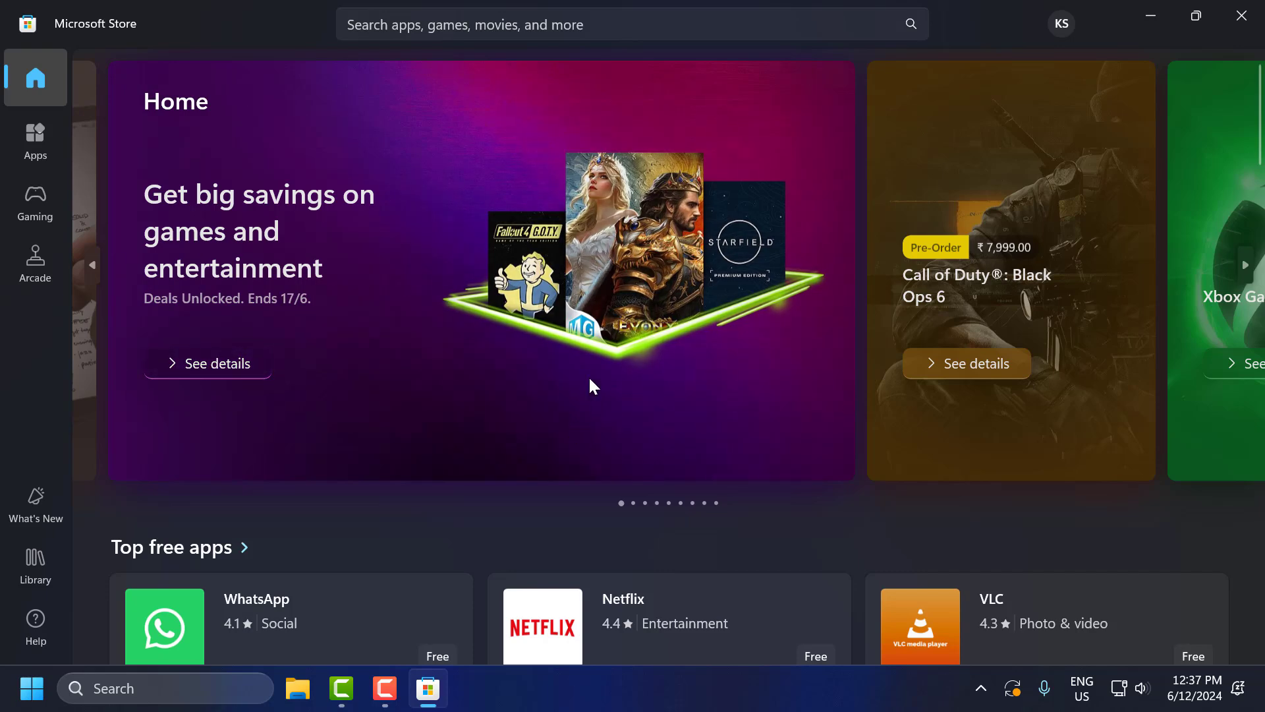
{"action": "mouse_move", "coordinate": [1243, 16]}
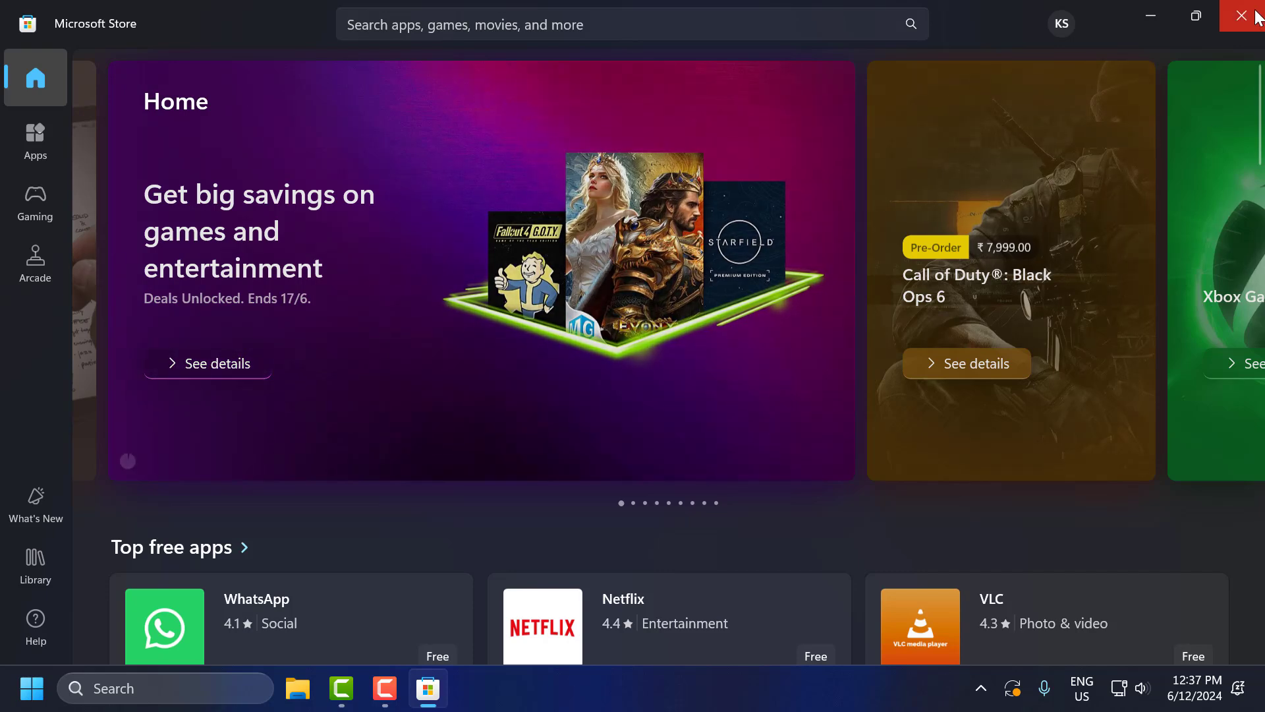
Step: Close the Store, search 'microsoft Store', and open its App settings from the result
{"action": "left_click", "coordinate": [1247, 14]}
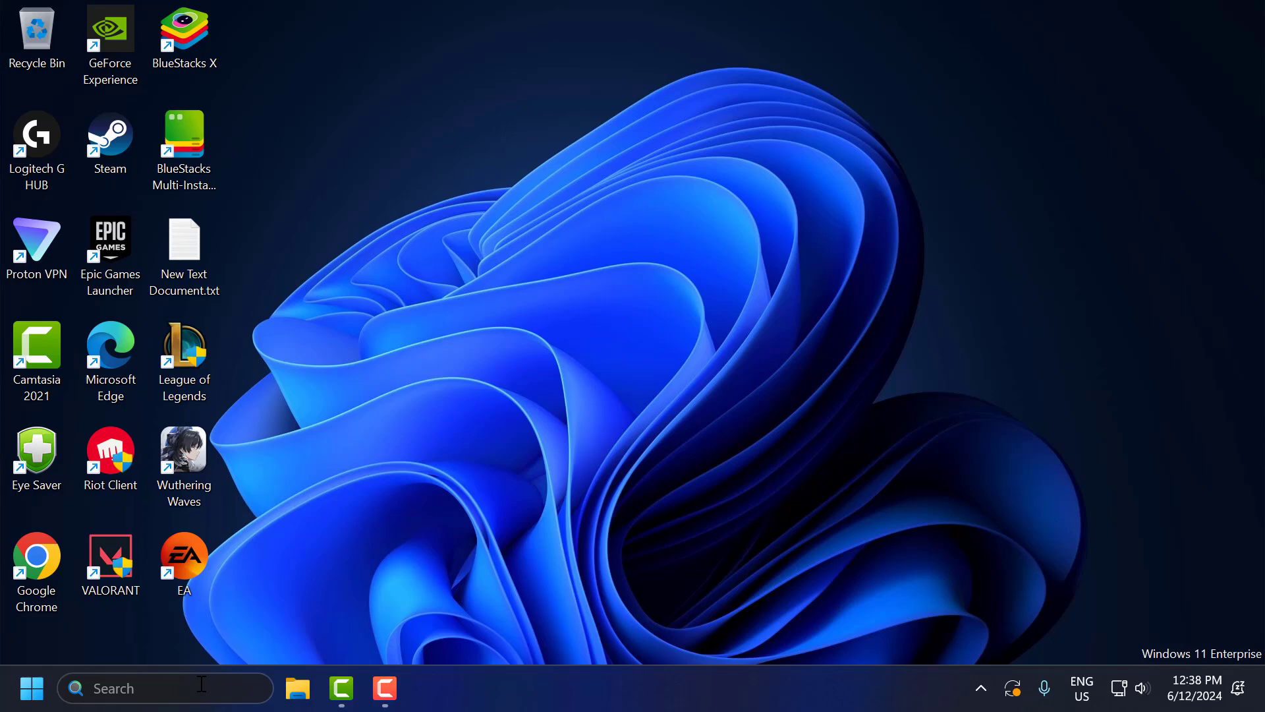
{"action": "type", "text": "microsoft Store"}
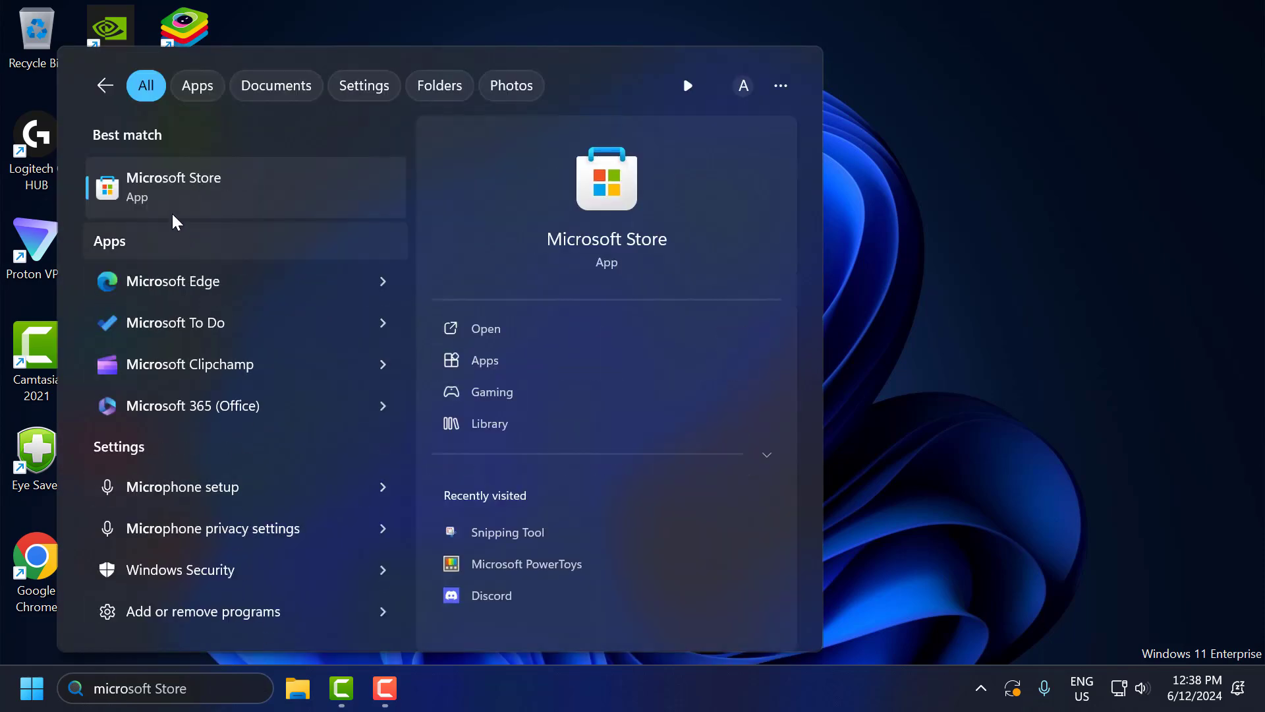
{"action": "right_click", "coordinate": [173, 188]}
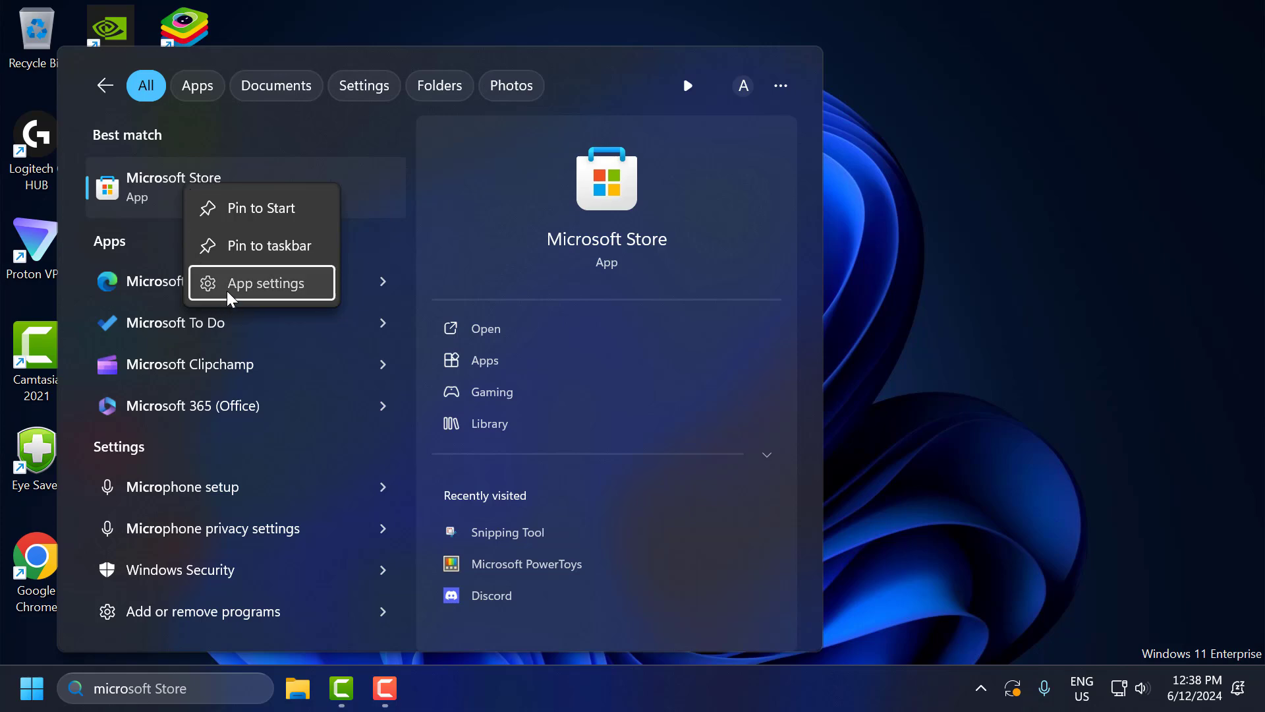
{"action": "left_click", "coordinate": [261, 283]}
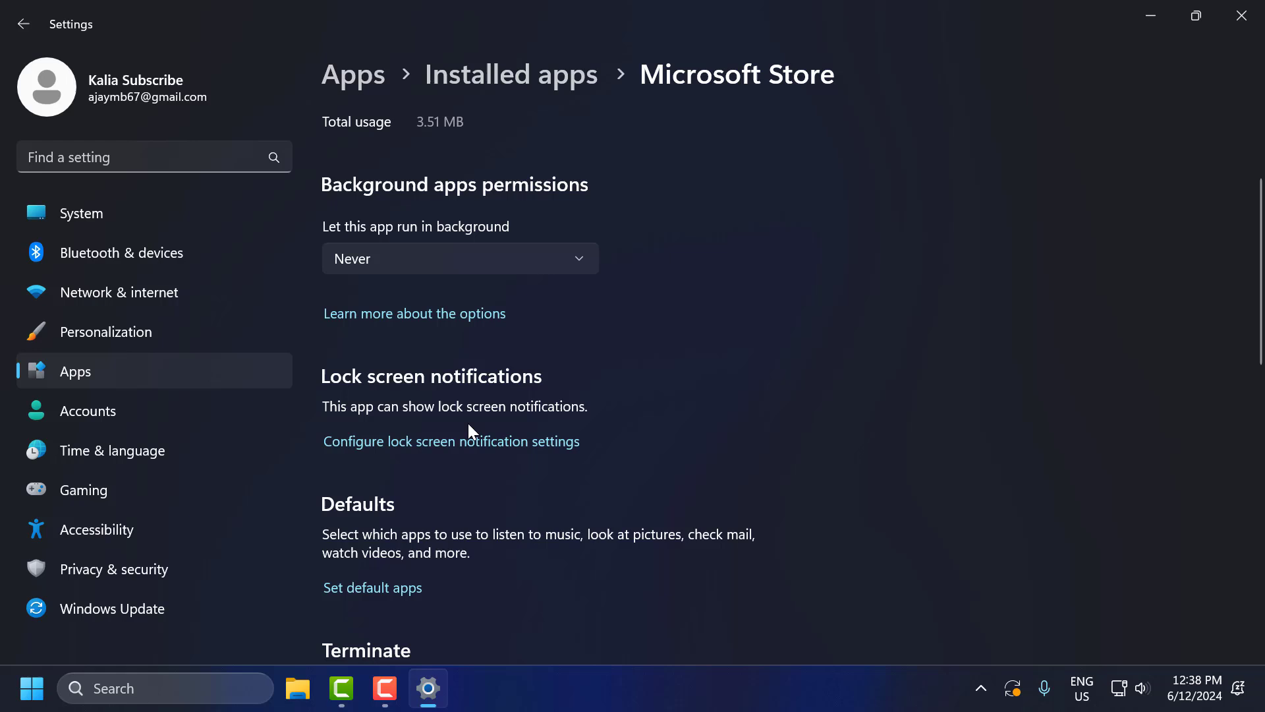
Step: Run Repair and then Reset on the Microsoft Store app in its Reset section
{"action": "scroll", "scroll_direction": "down", "scroll_amount": 3}
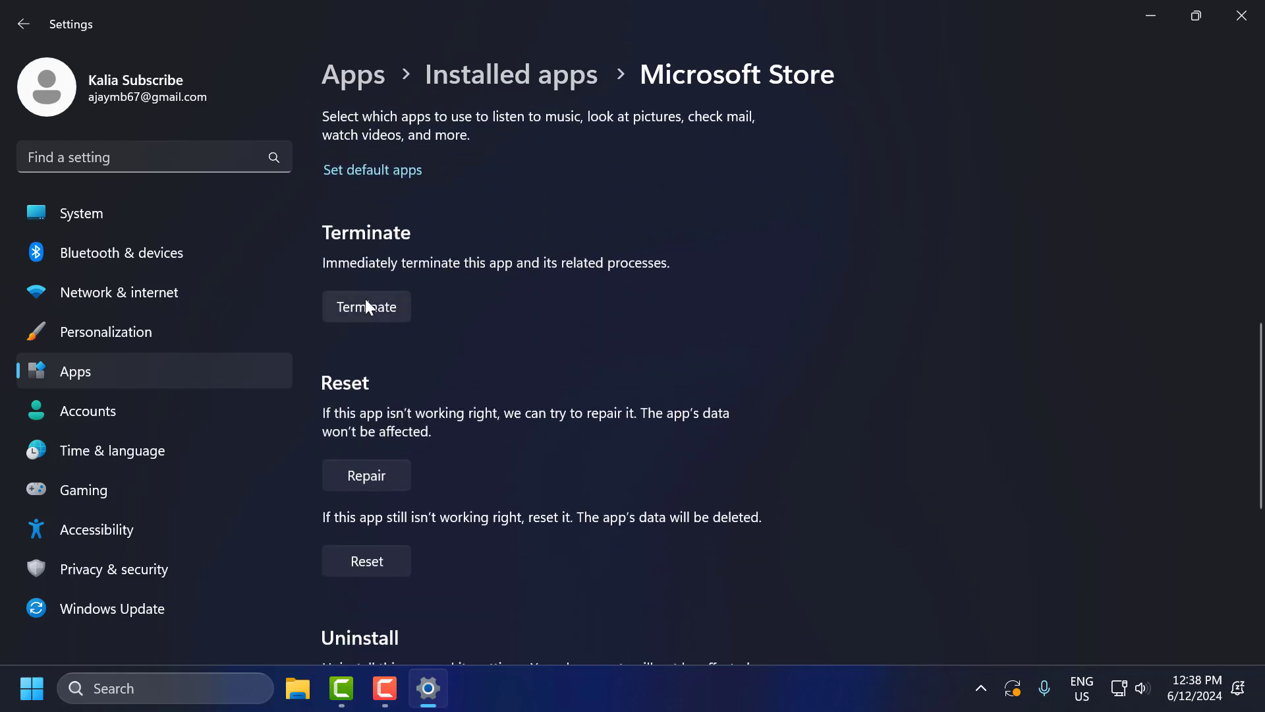
{"action": "left_click", "coordinate": [365, 475]}
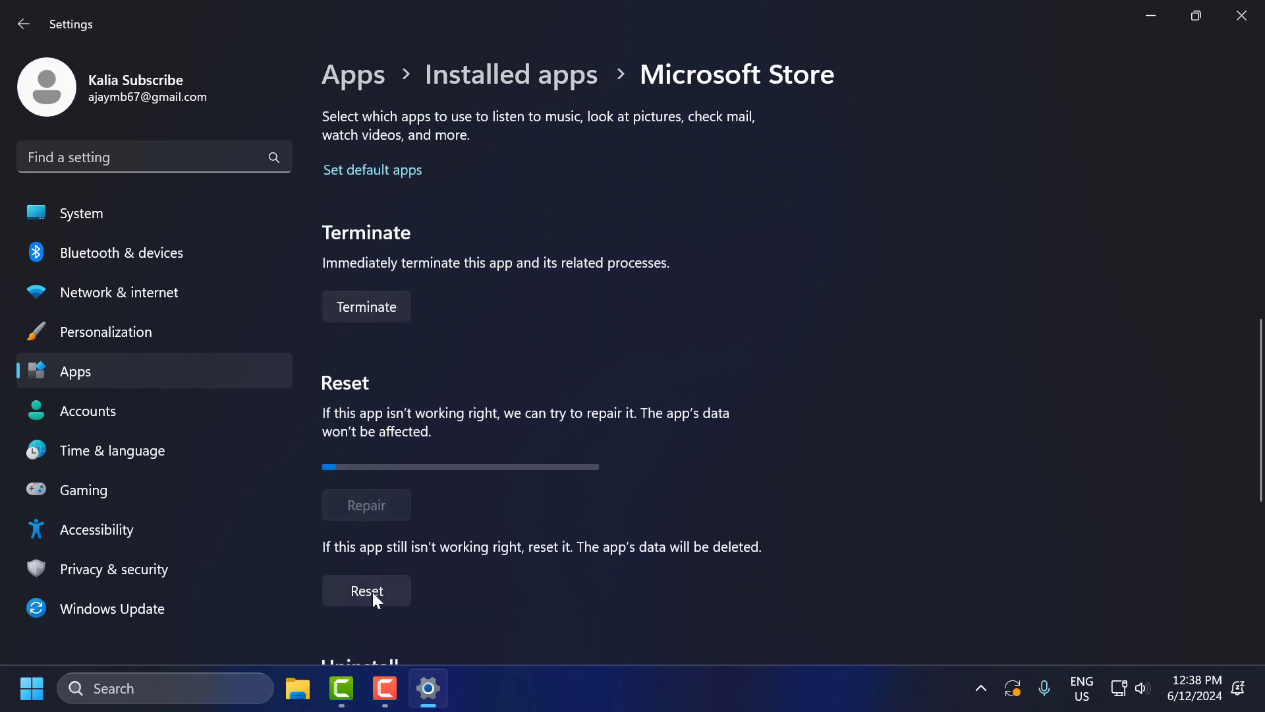
{"action": "left_click", "coordinate": [365, 590]}
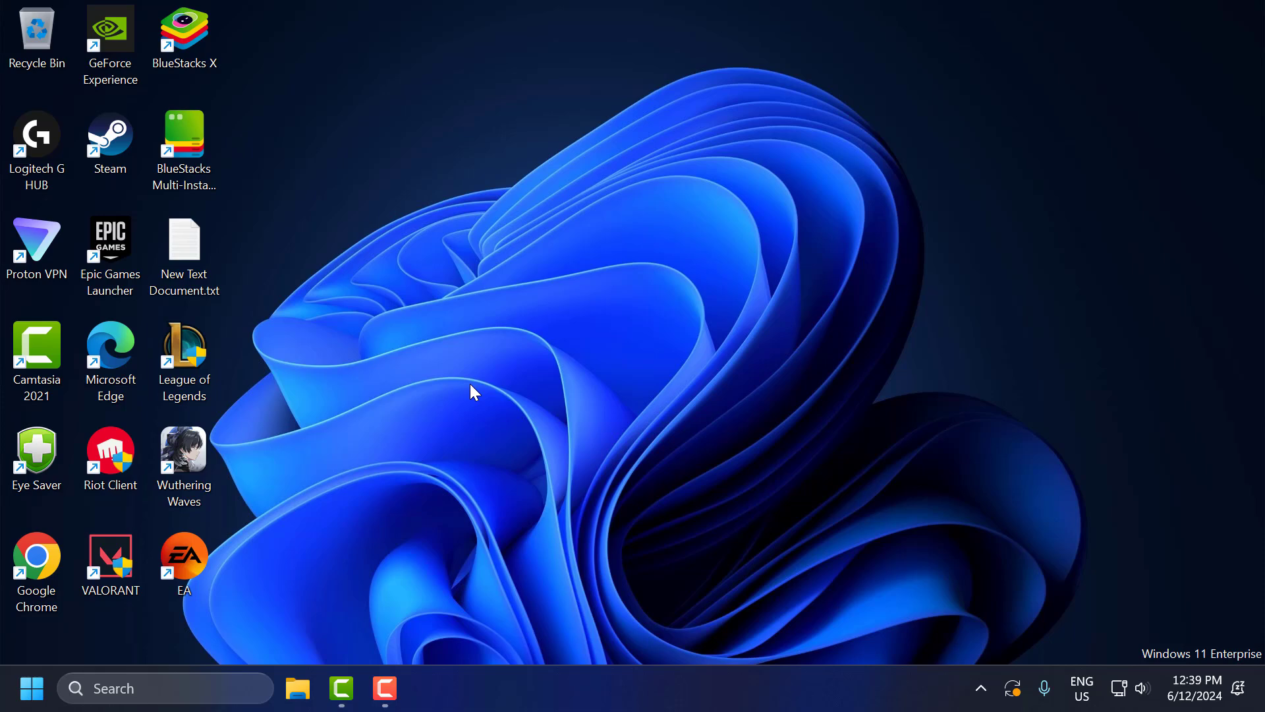
Step: Open Settings and permanently remove the checked temporary files, about 628 MB
{"action": "type", "text": "settings"}
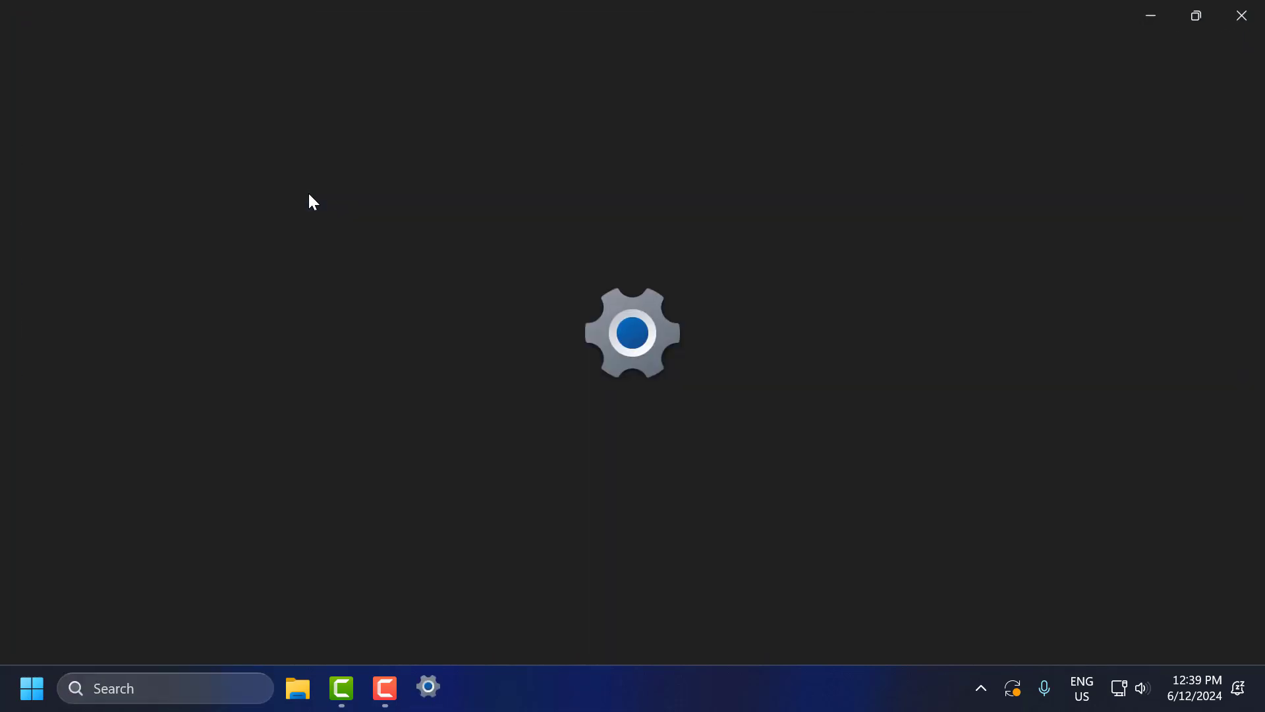
{"action": "left_click", "coordinate": [429, 688]}
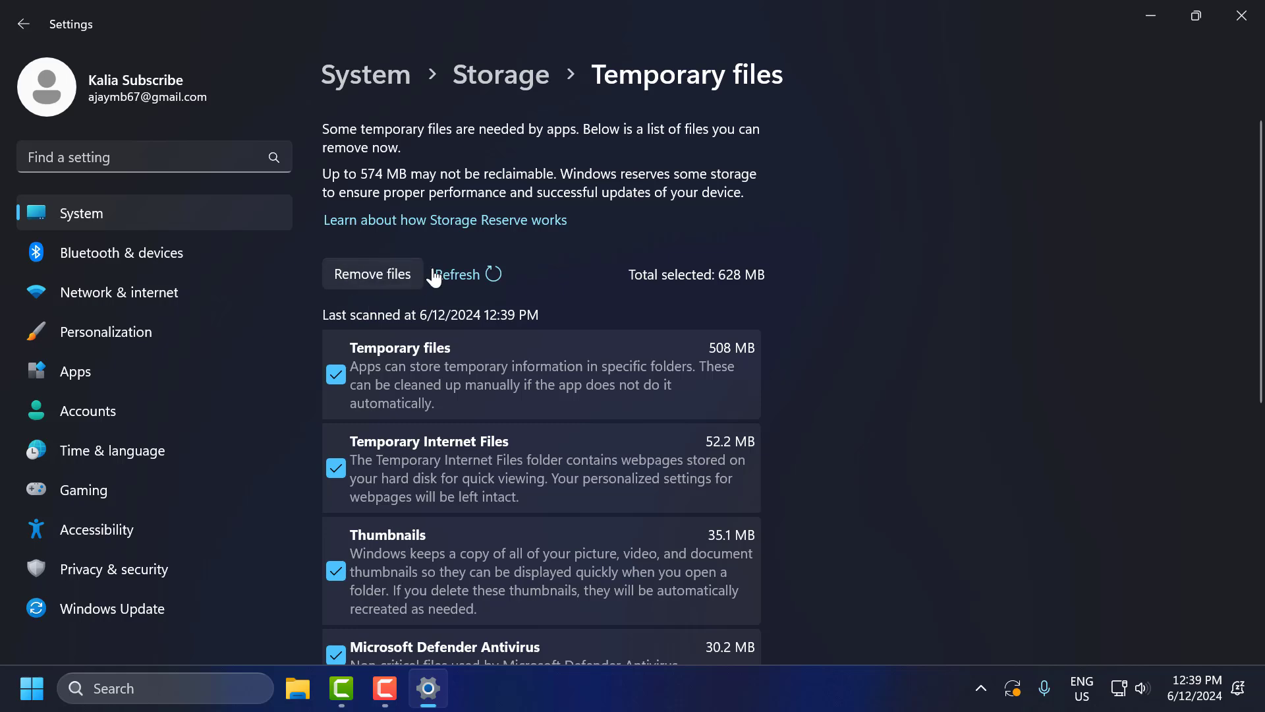
{"action": "left_click", "coordinate": [372, 273]}
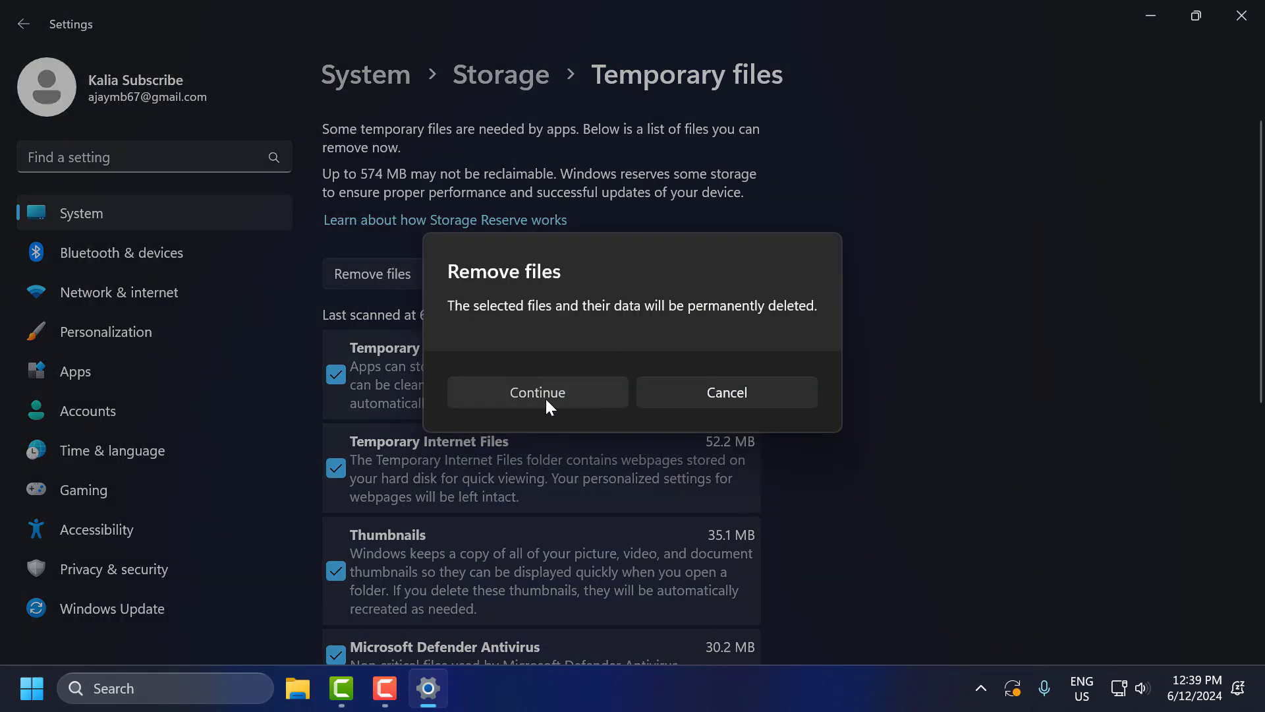
{"action": "left_click", "coordinate": [537, 393]}
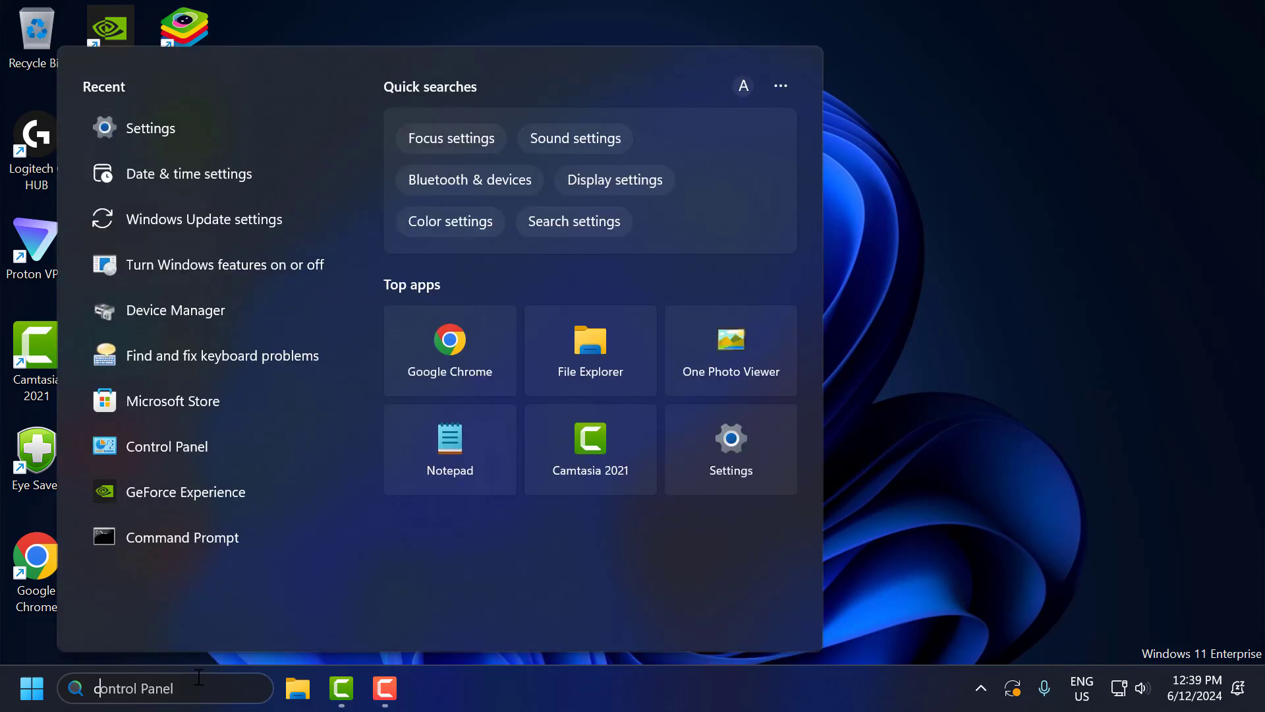
Step: Search 'check for updates' and open Windows Update, showing the 2024-06 cumulative update pending restart
{"action": "type", "text": "check for updates"}
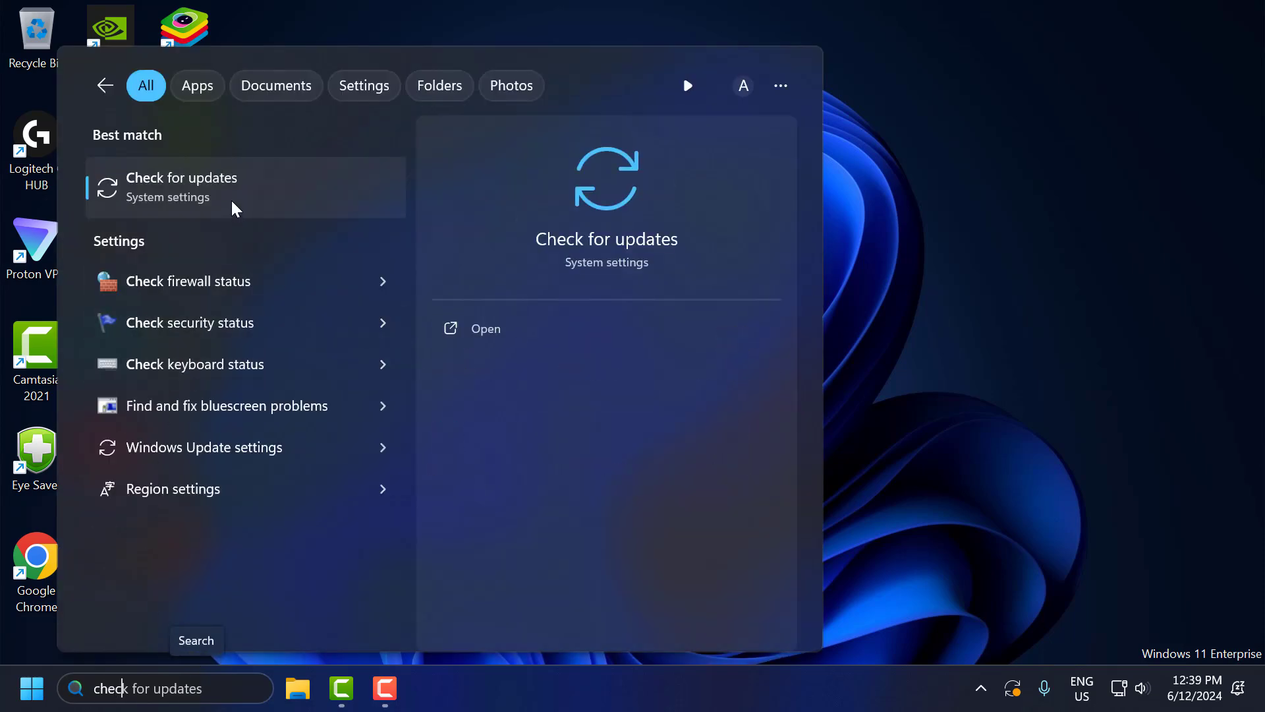
{"action": "left_click", "coordinate": [181, 186]}
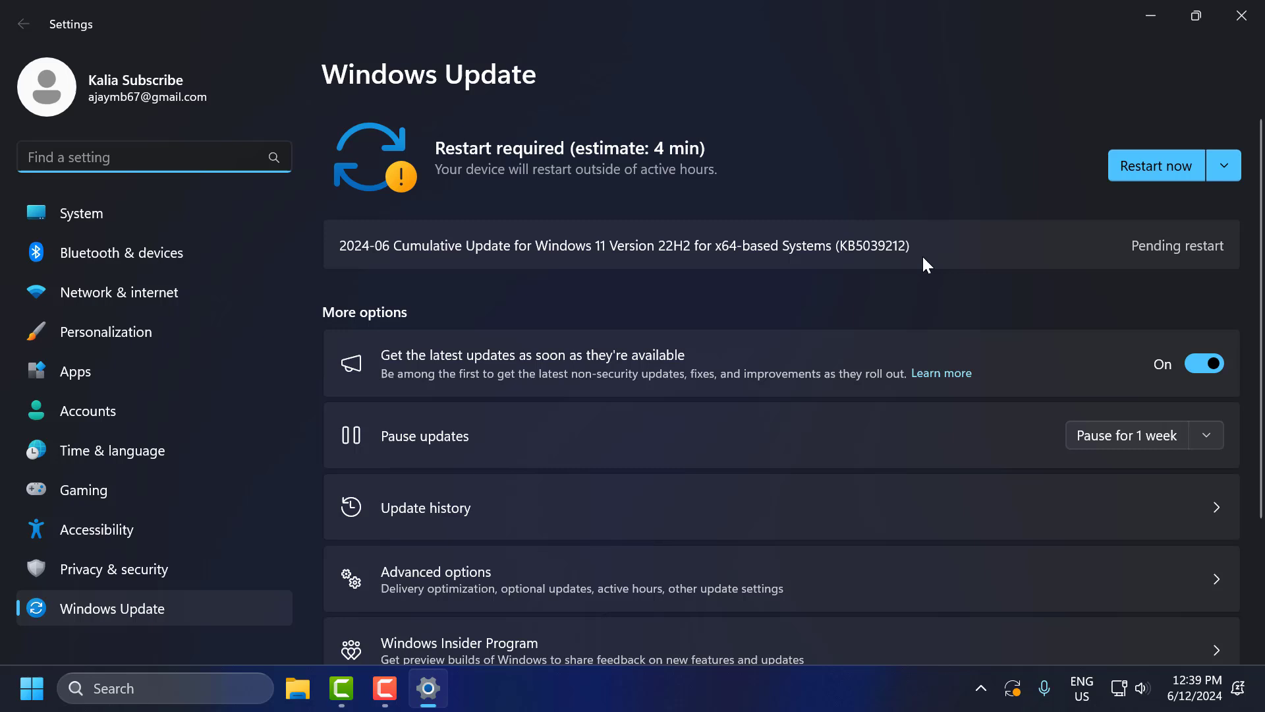
{"action": "mouse_move", "coordinate": [1019, 180]}
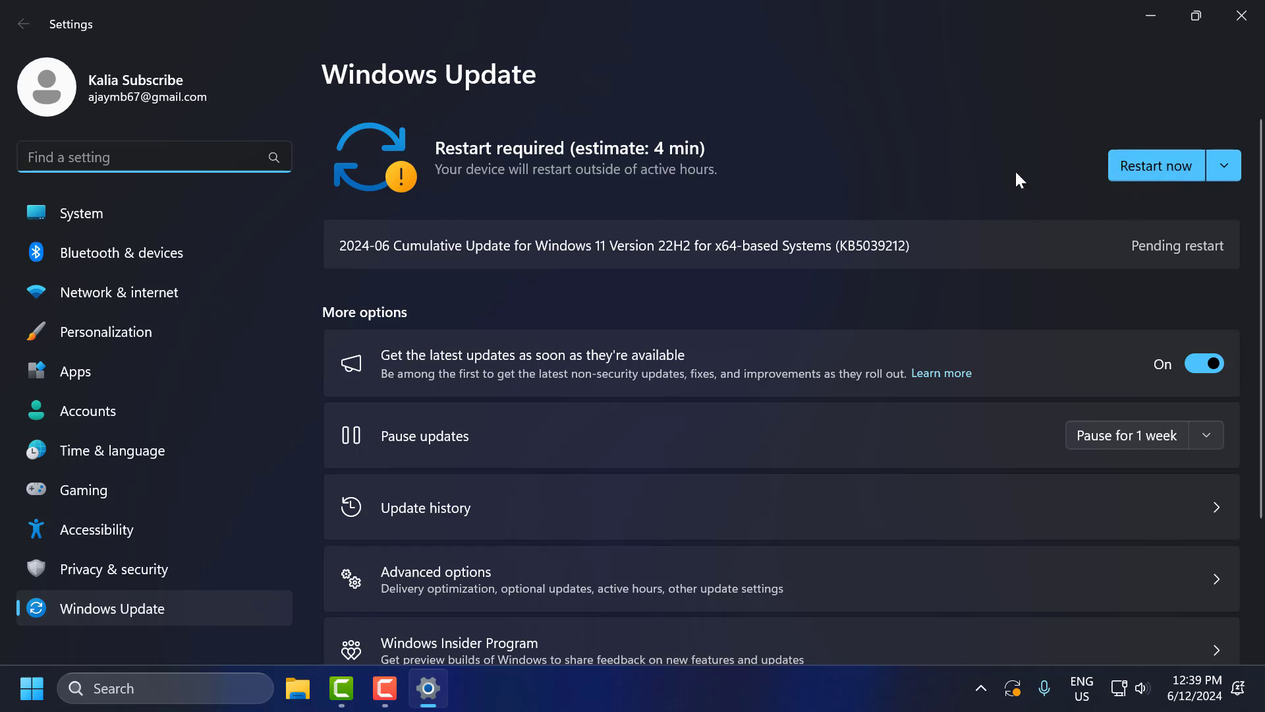
{"action": "mouse_move", "coordinate": [637, 212]}
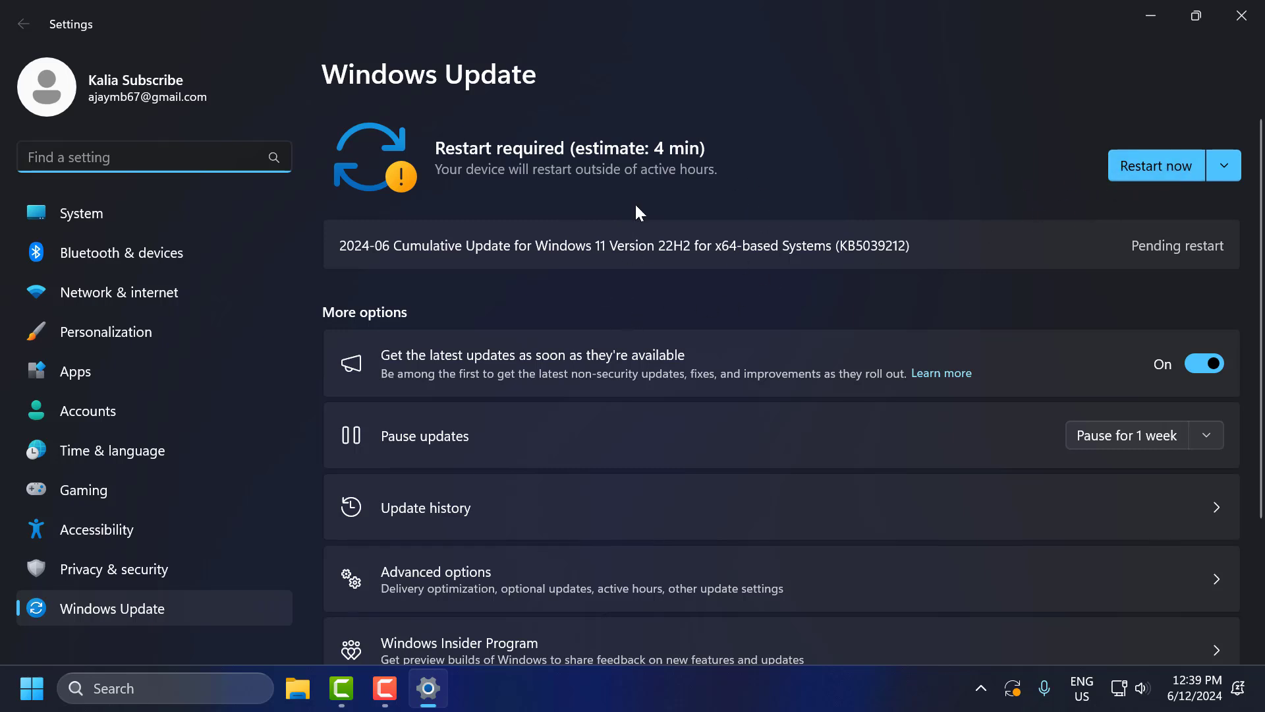
{"action": "mouse_move", "coordinate": [774, 347]}
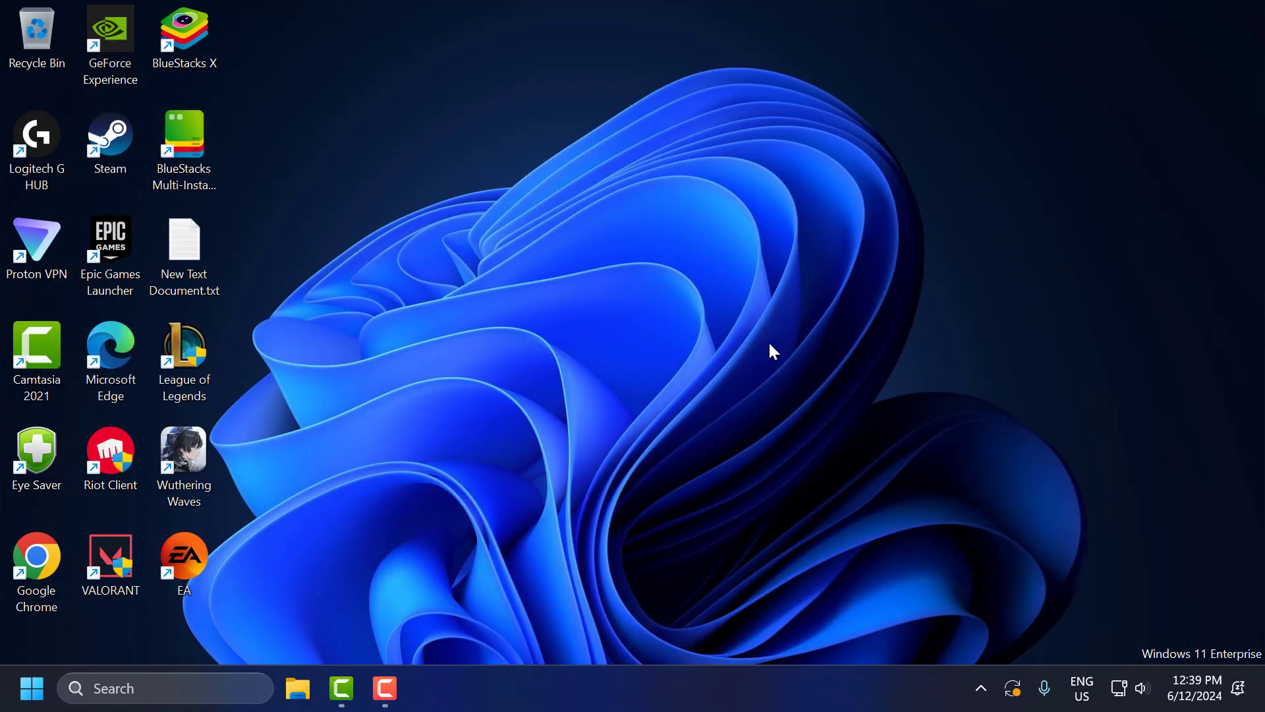
{"action": "mouse_move", "coordinate": [453, 539]}
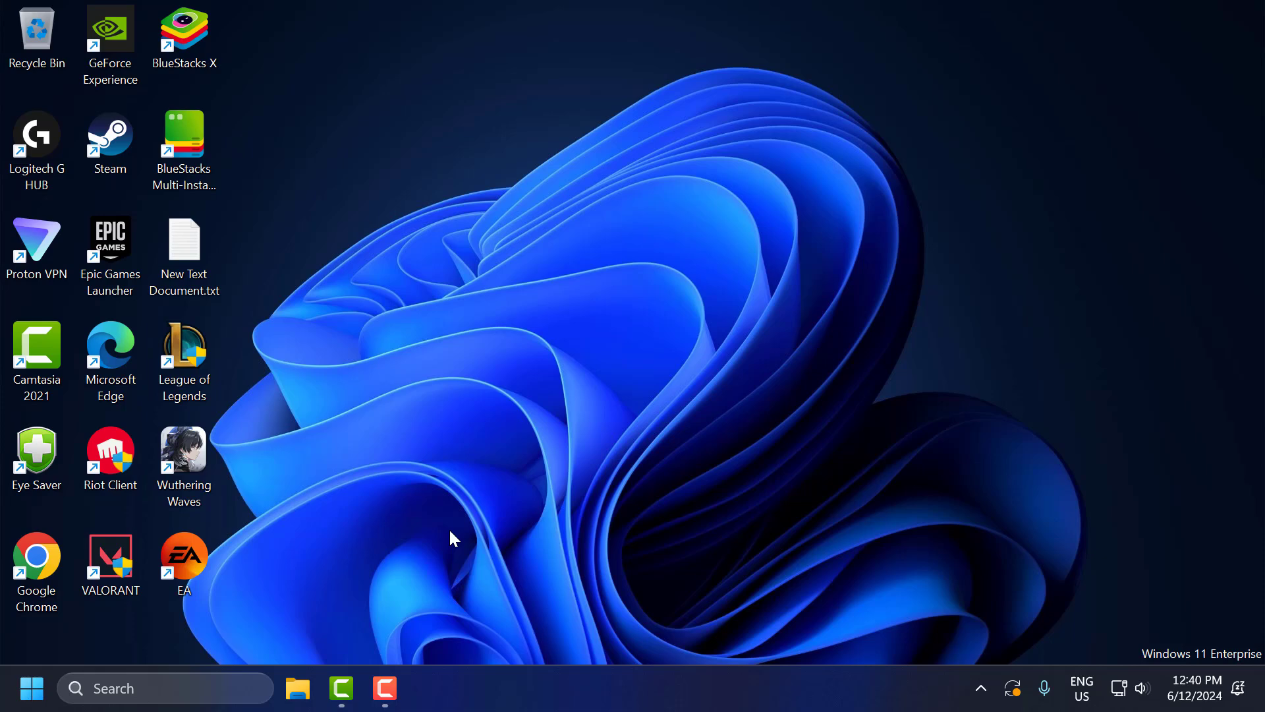
Step: Open Date & time settings and keep the Chennai, Kolkata, Mumbai, New Delhi time zone
{"action": "type", "text": "date & time settings"}
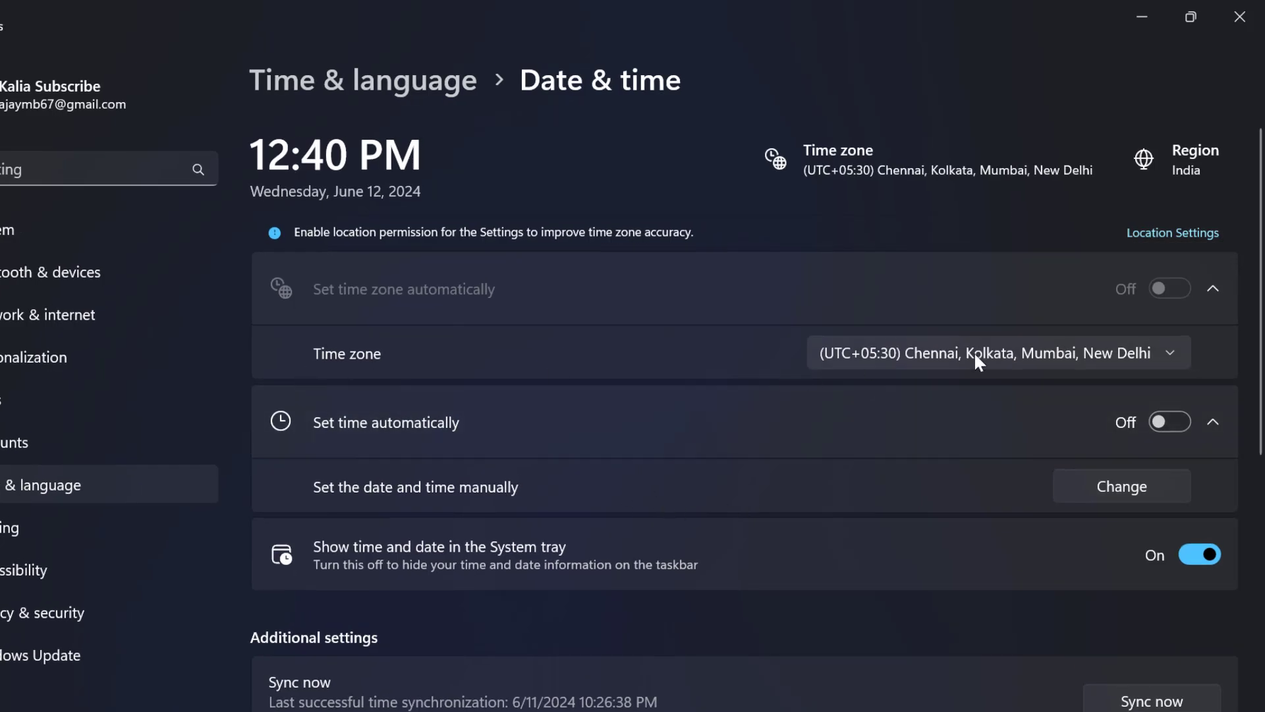
{"action": "left_click", "coordinate": [998, 353]}
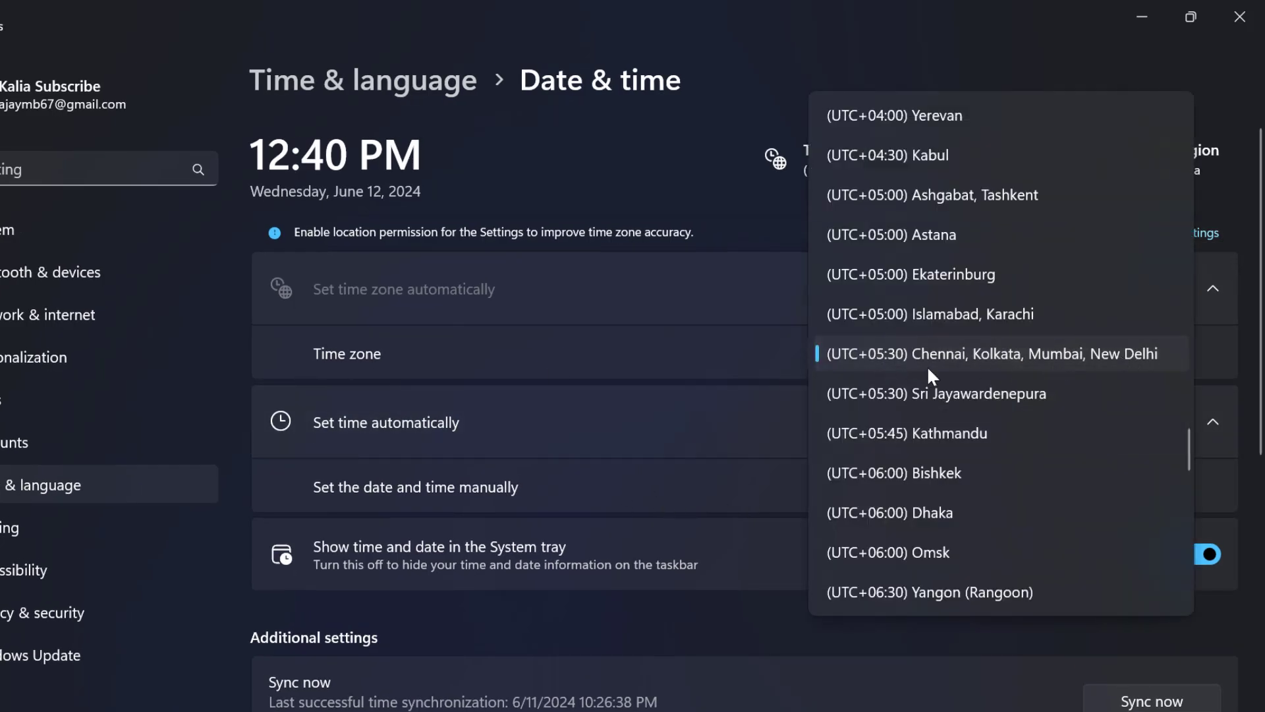
{"action": "left_click", "coordinate": [992, 353]}
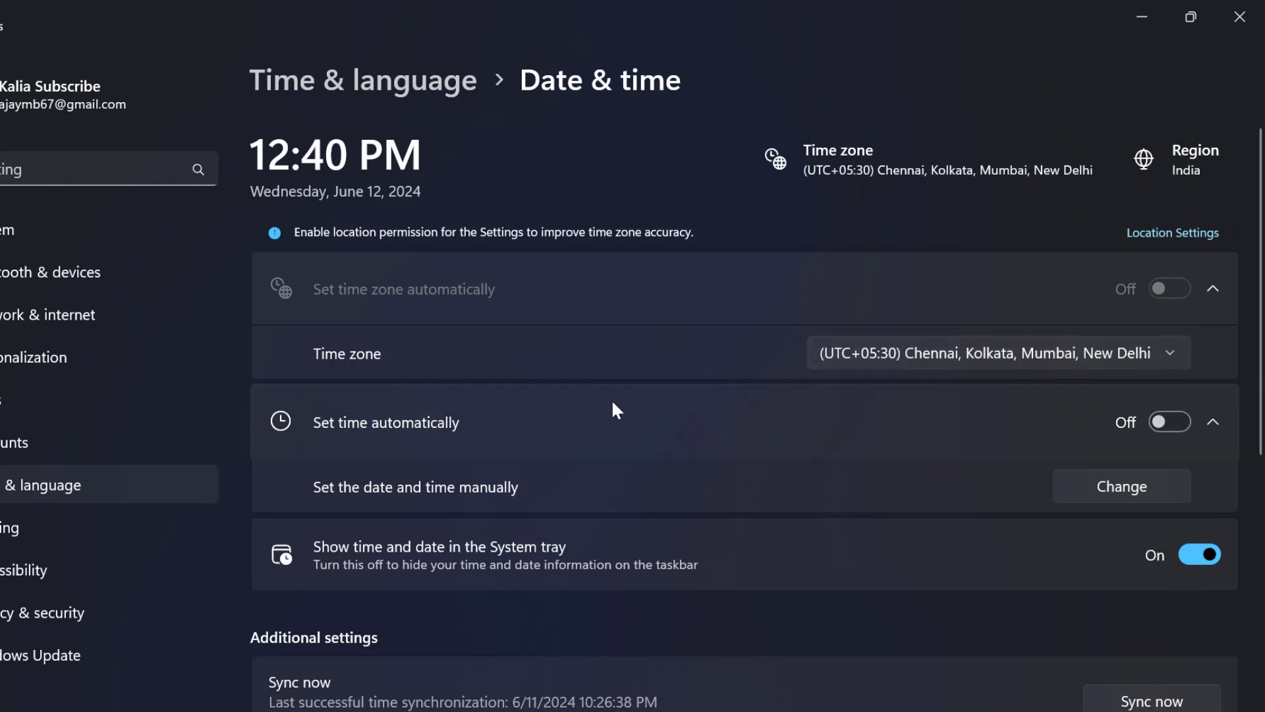
{"action": "mouse_move", "coordinate": [373, 439]}
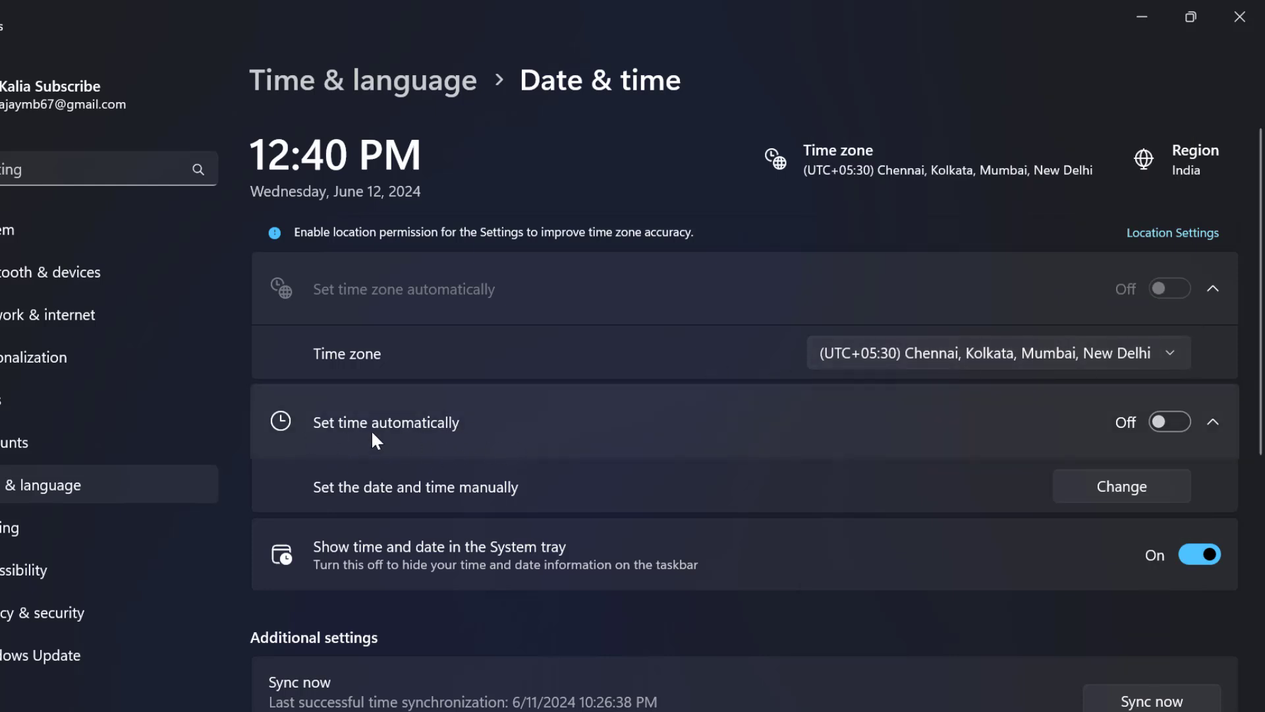
Step: Turn on automatic time, sync the clock with the time server, and close Settings
{"action": "left_click", "coordinate": [1169, 421]}
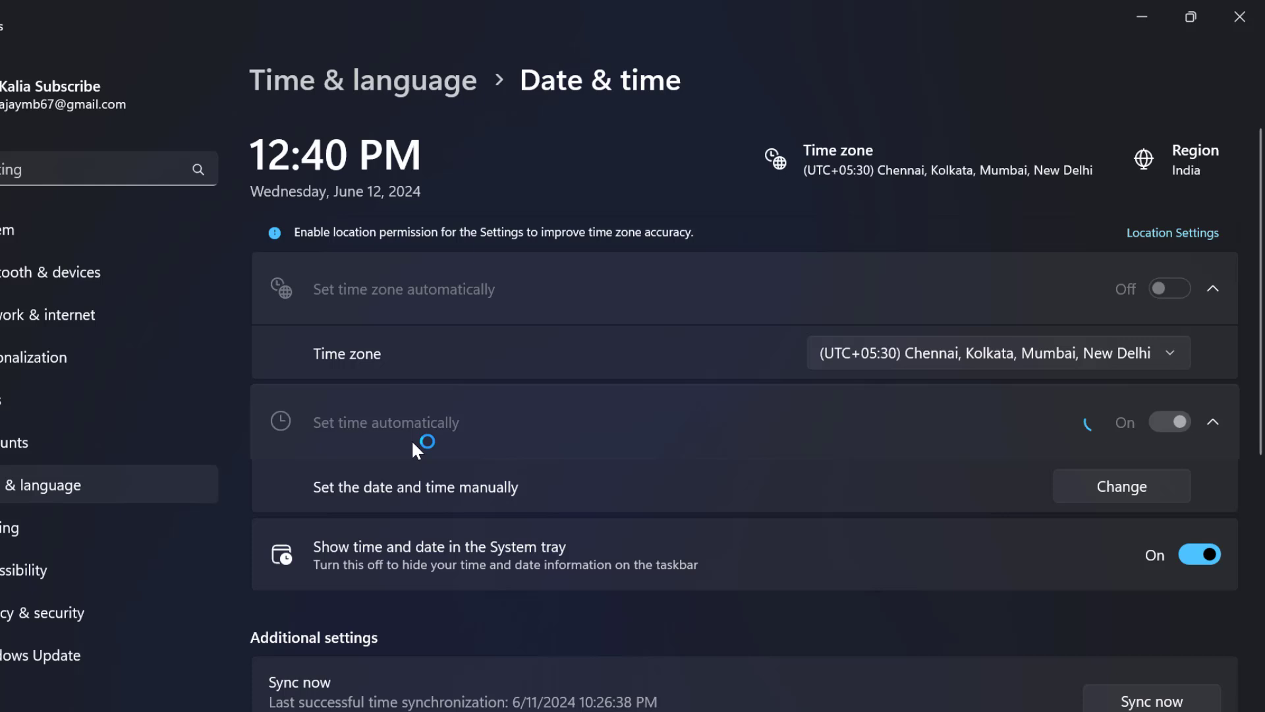
{"action": "scroll", "scroll_direction": "down", "scroll_amount": 3}
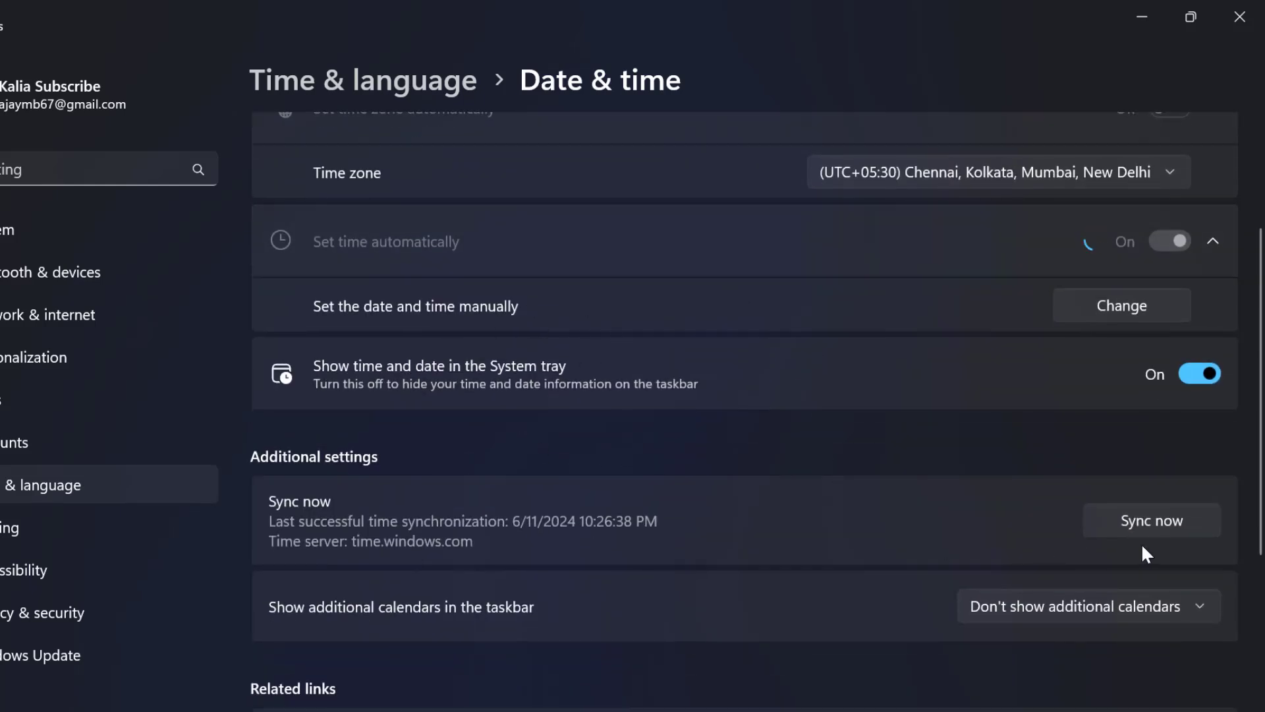
{"action": "left_click", "coordinate": [1168, 241]}
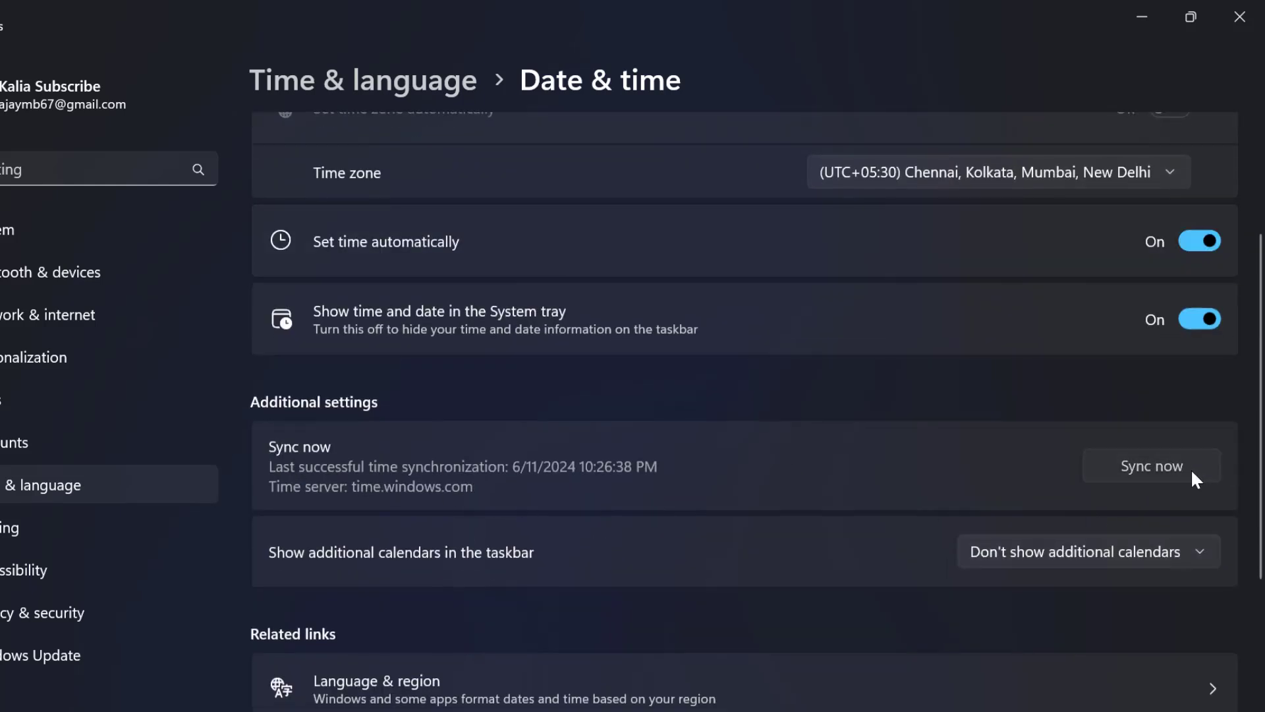
{"action": "left_click", "coordinate": [1152, 466]}
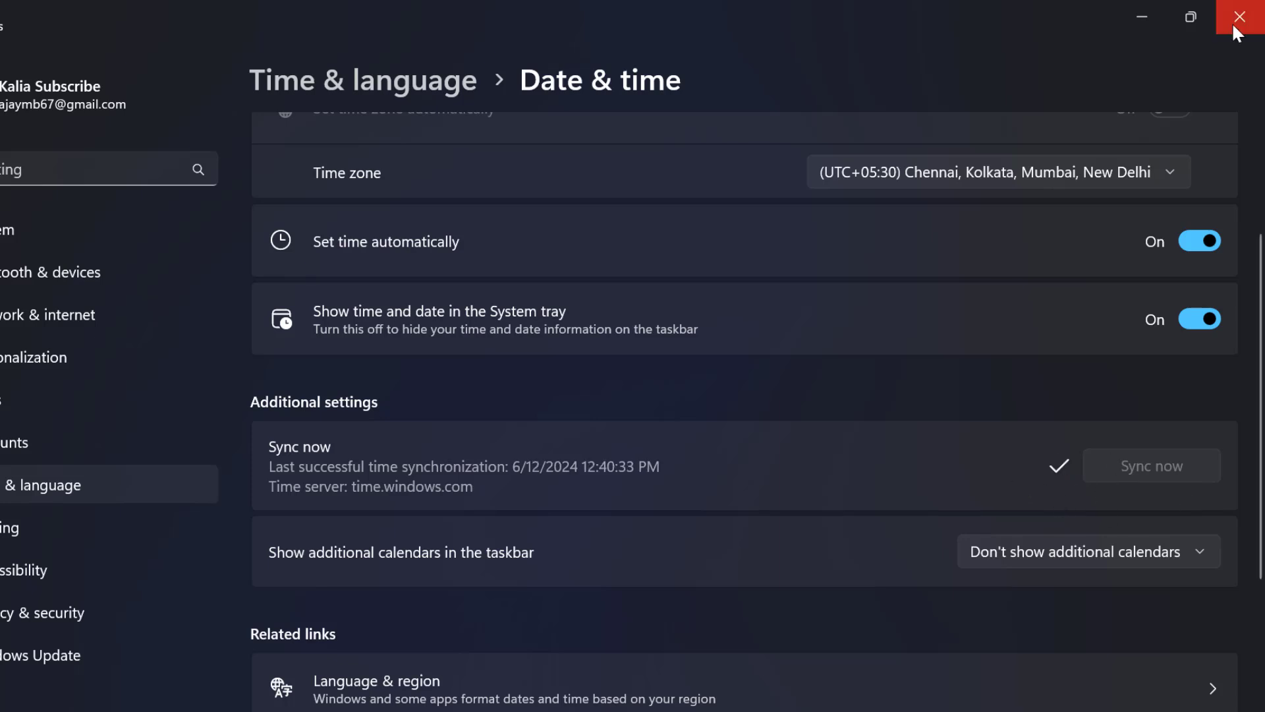
{"action": "left_click", "coordinate": [1240, 16]}
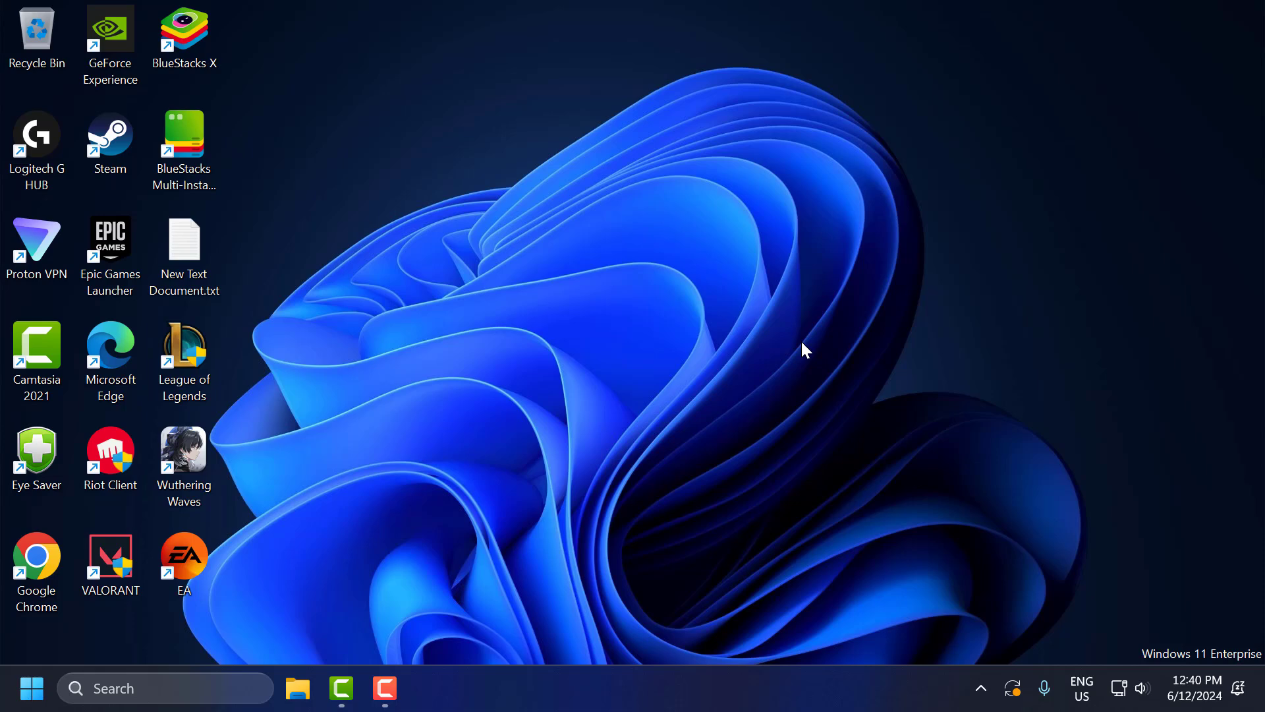
{"action": "mouse_move", "coordinate": [176, 662]}
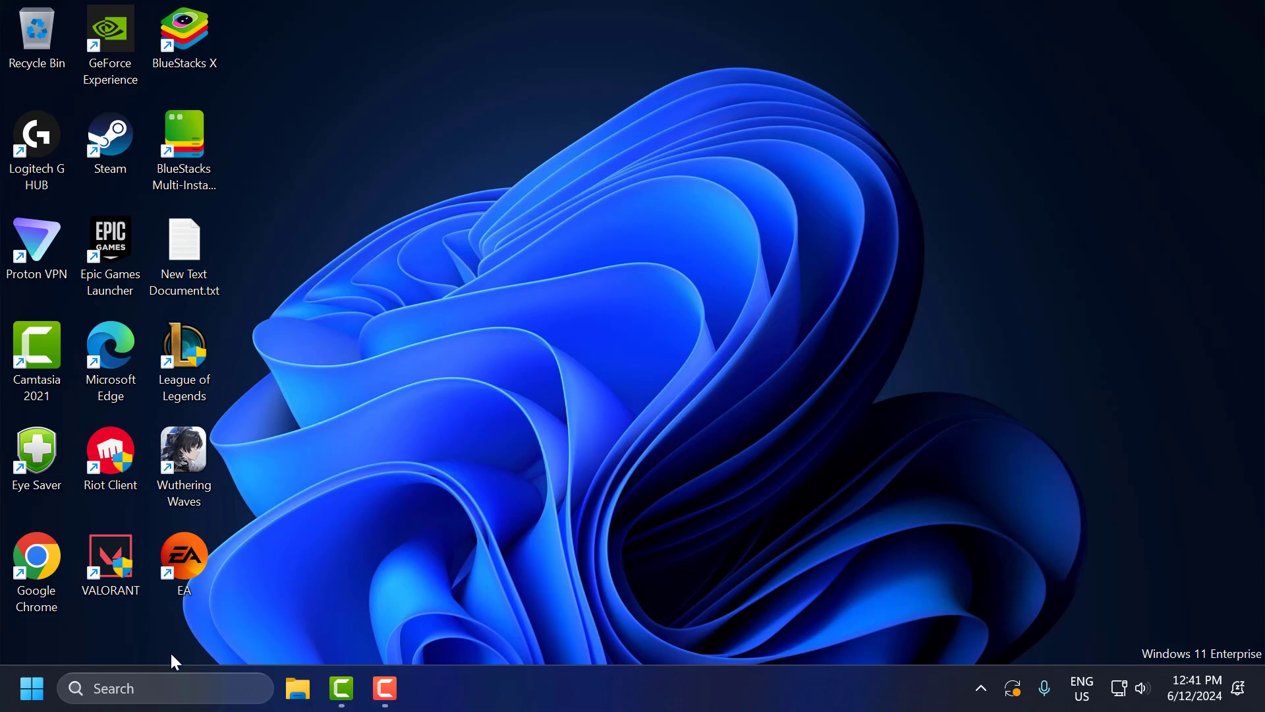
Step: Open Time & language > Language & region and view the English (United States) display language list
{"action": "type", "text": "set"}
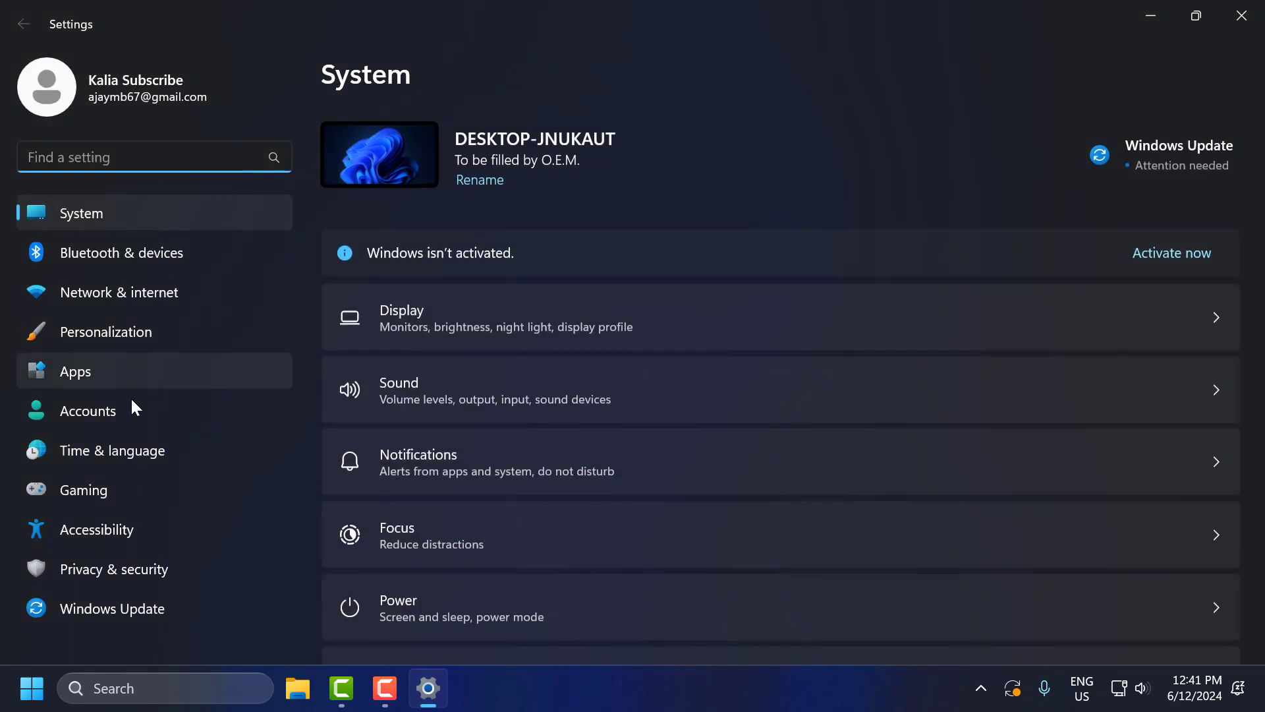
{"action": "left_click", "coordinate": [112, 450]}
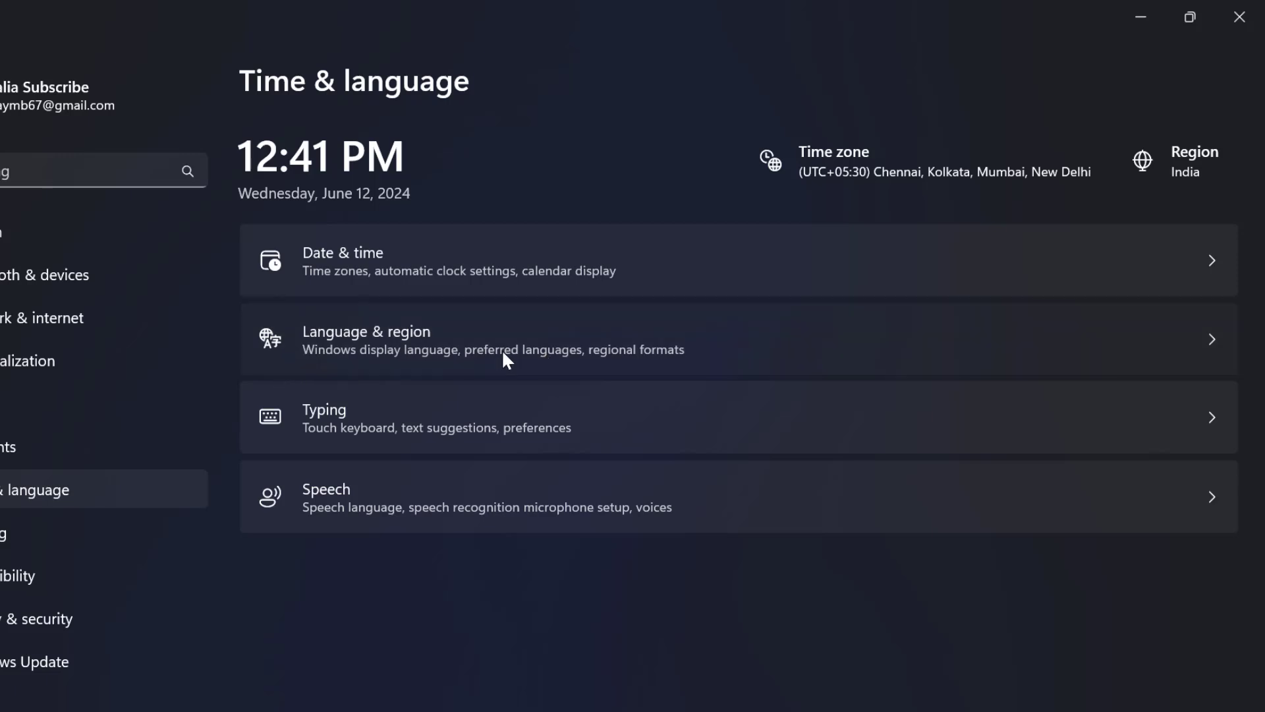
{"action": "left_click", "coordinate": [366, 339]}
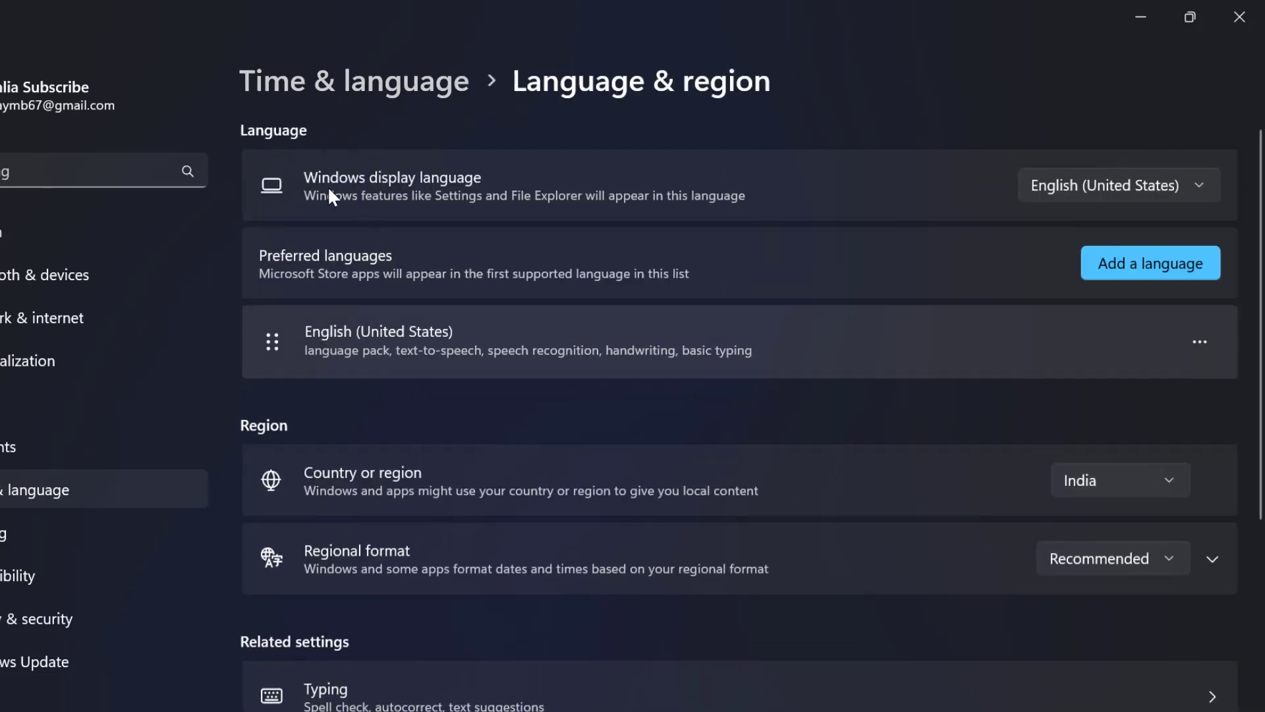
{"action": "left_click", "coordinate": [1119, 184]}
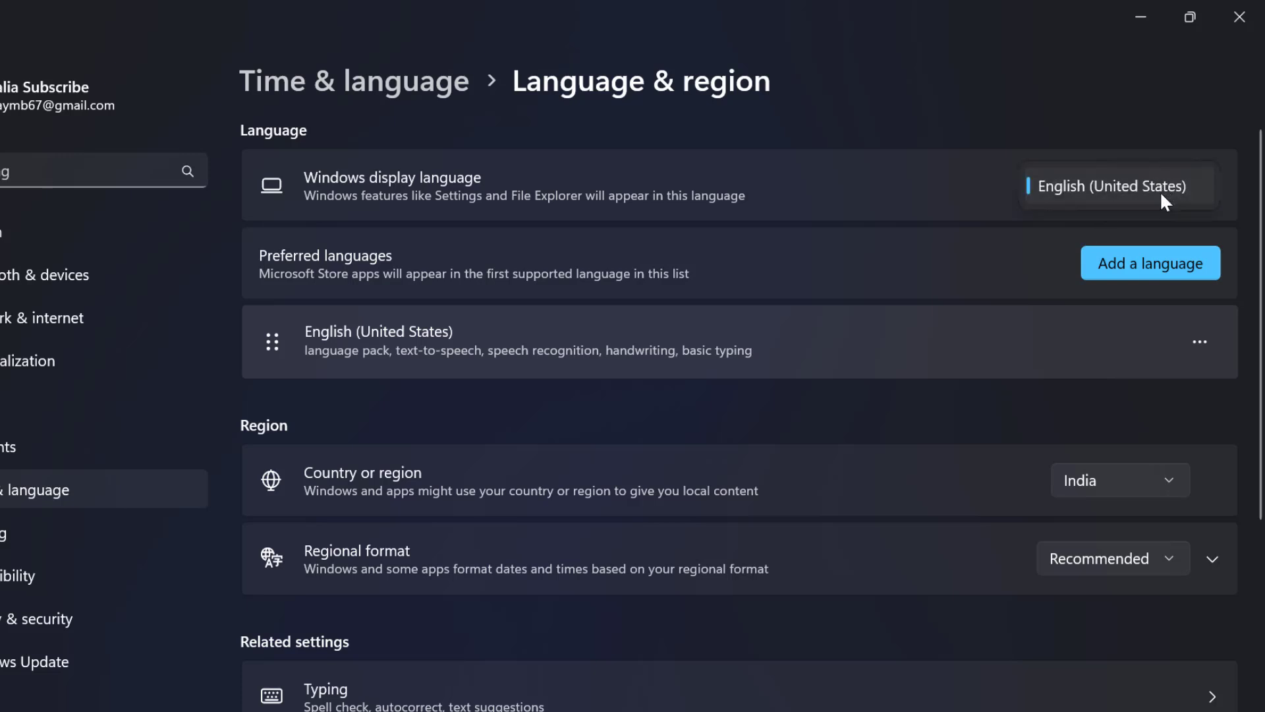
{"action": "mouse_move", "coordinate": [807, 206]}
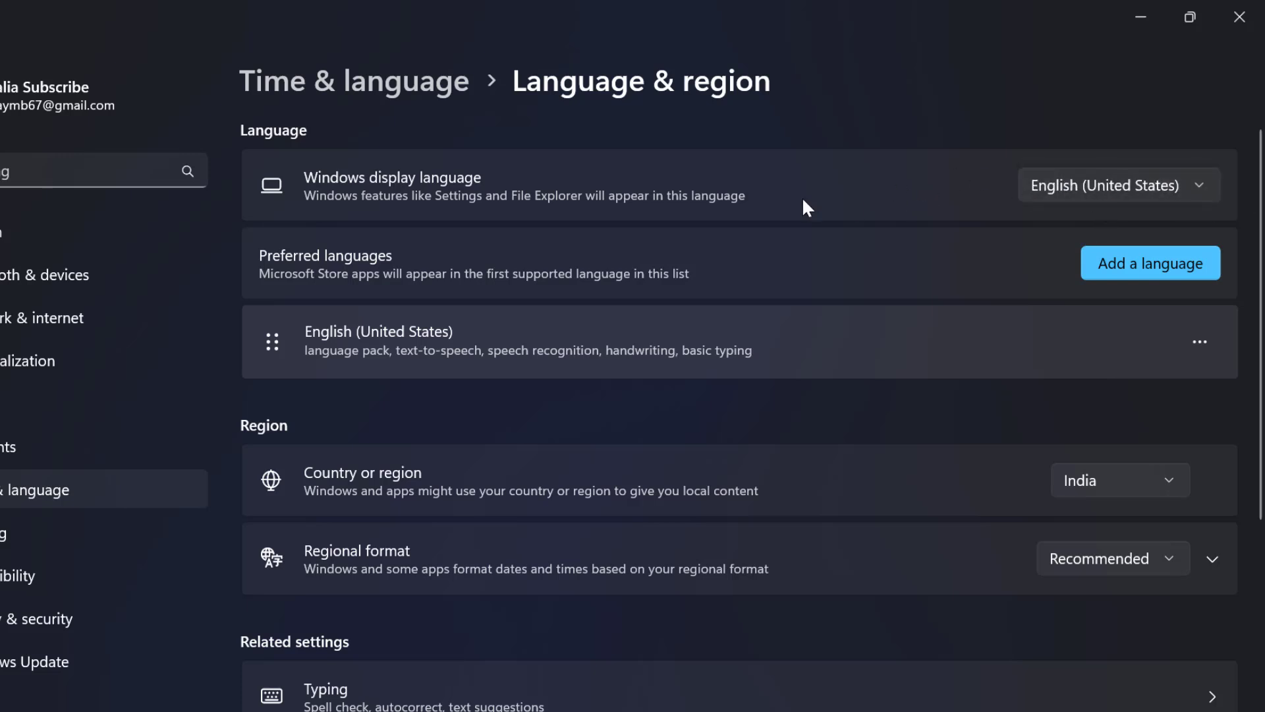
{"action": "mouse_move", "coordinate": [1233, 220]}
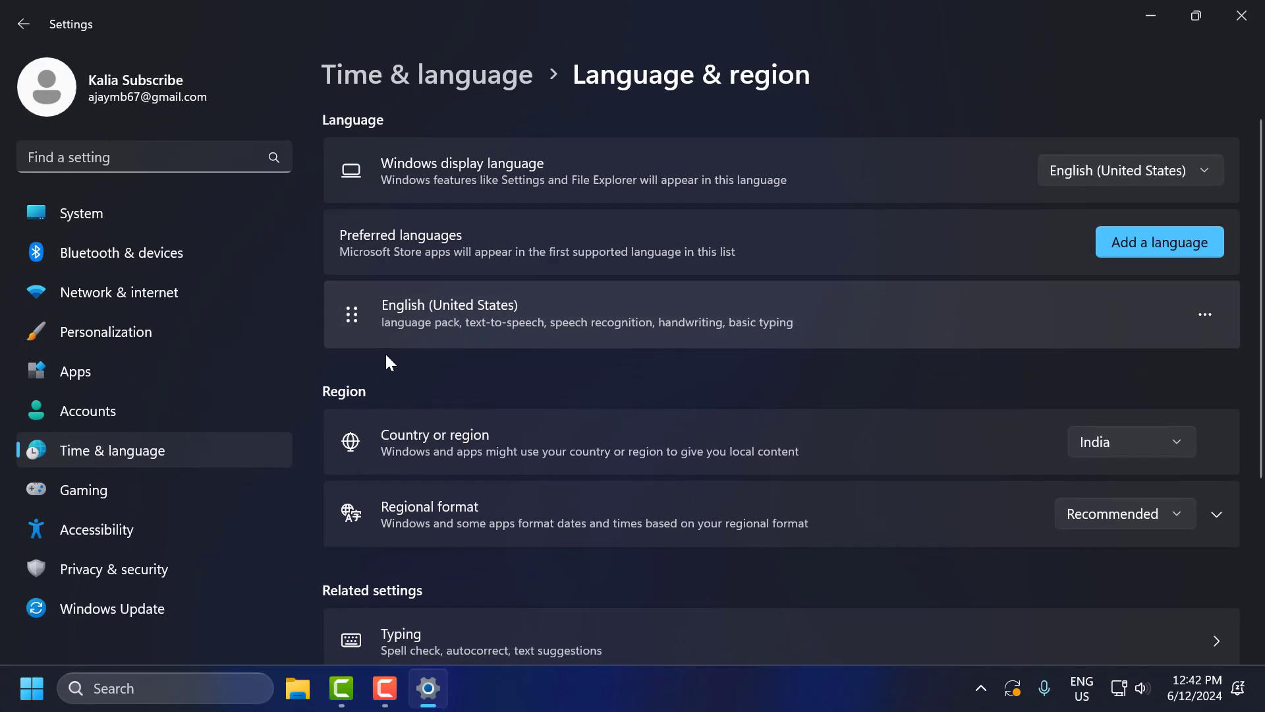
{"action": "mouse_move", "coordinate": [187, 306]}
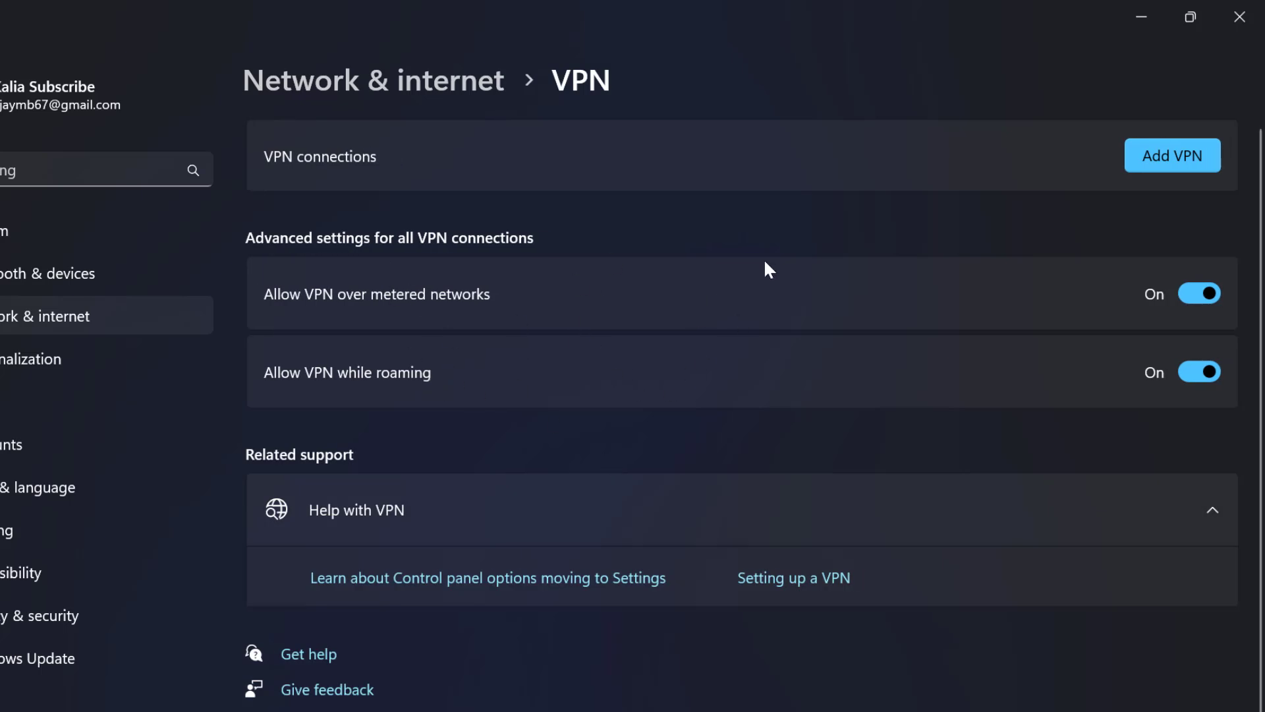
{"action": "mouse_move", "coordinate": [1081, 211]}
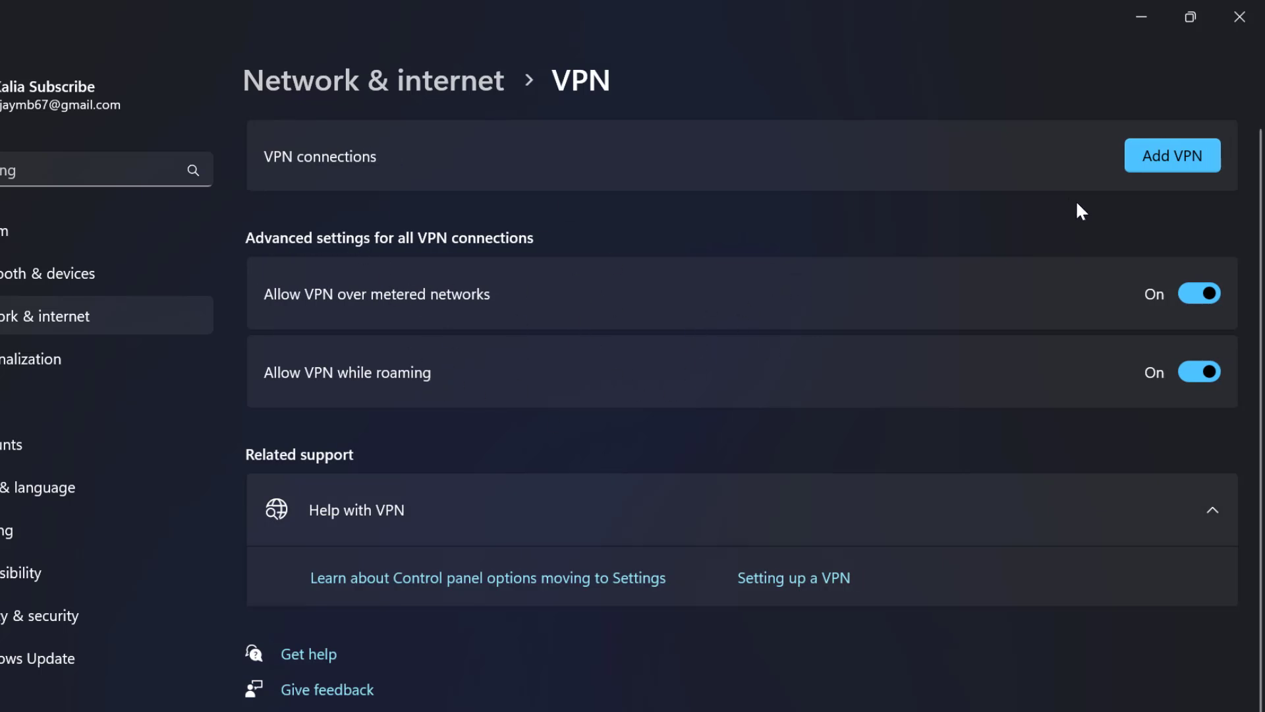
{"action": "mouse_move", "coordinate": [860, 244]}
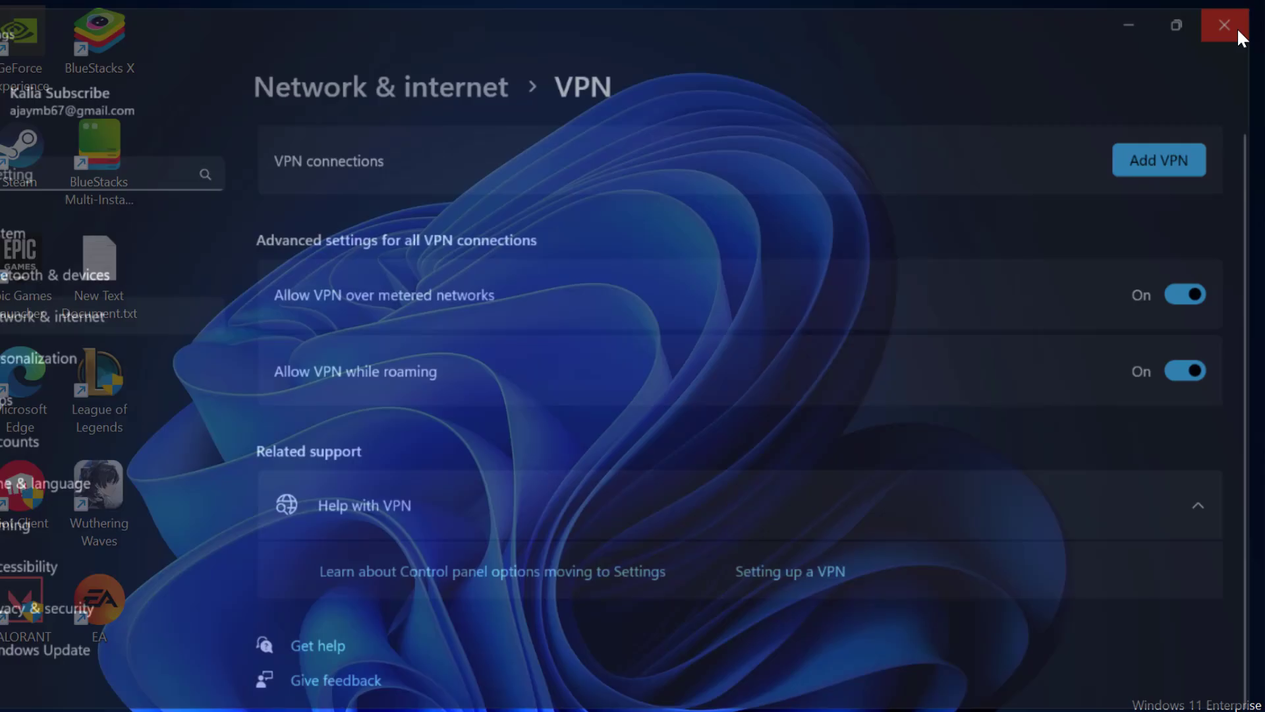
Step: Close Settings from the VPN page, returning to the desktop
{"action": "left_click", "coordinate": [1224, 25]}
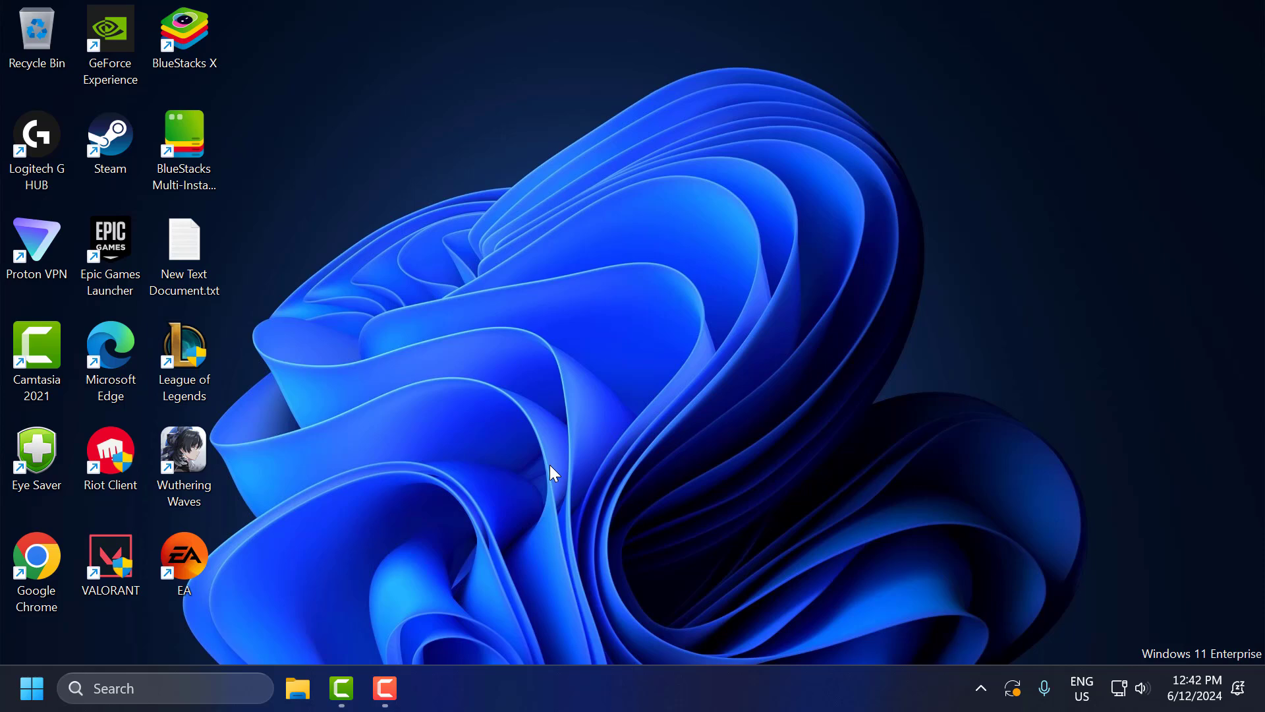